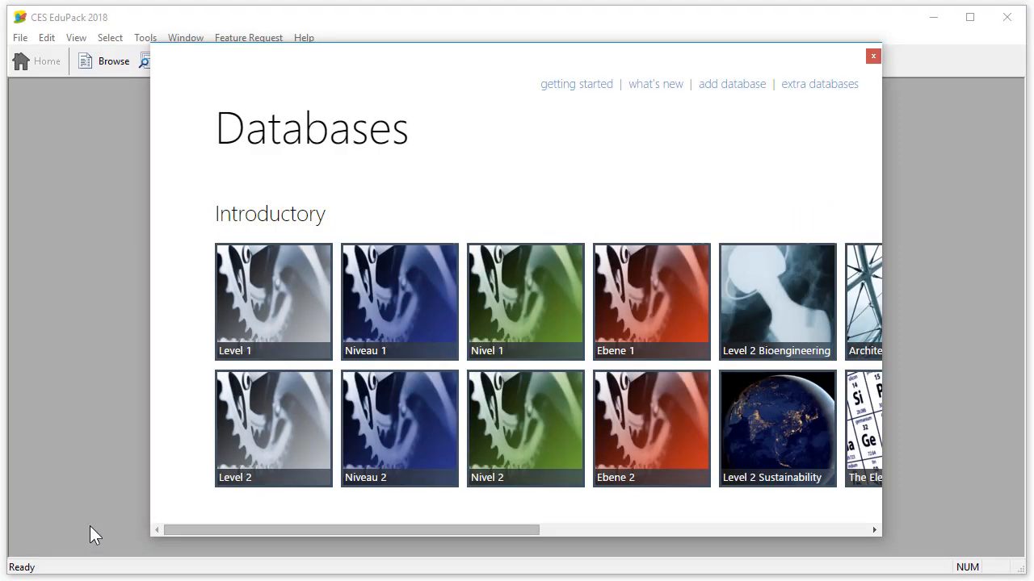
- Open the Level 3 Sustainability database from the Advanced section of the Databases window
drag(352, 529, 417, 530)
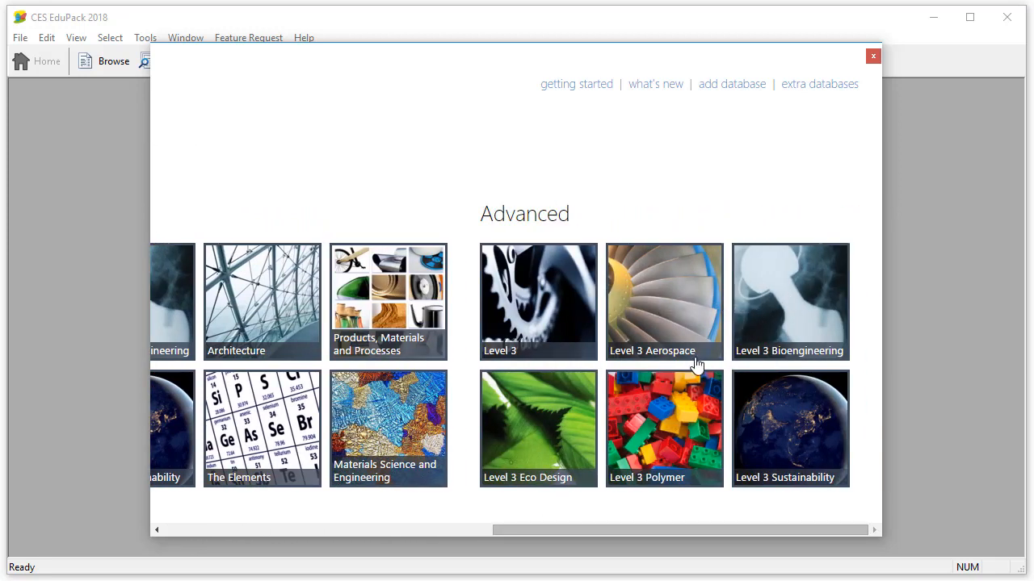
mouse_move(659, 430)
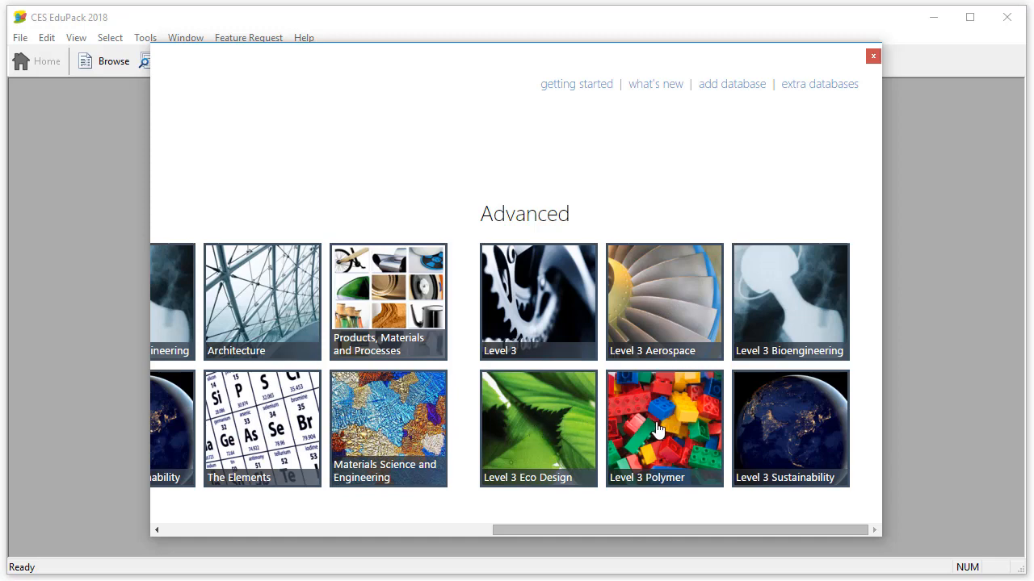
mouse_move(793, 426)
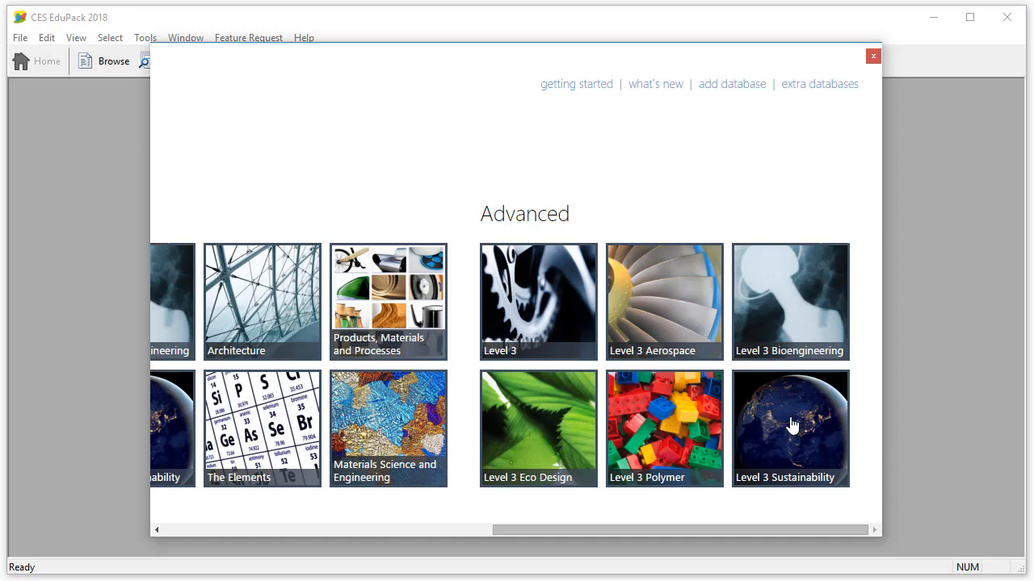
click(790, 428)
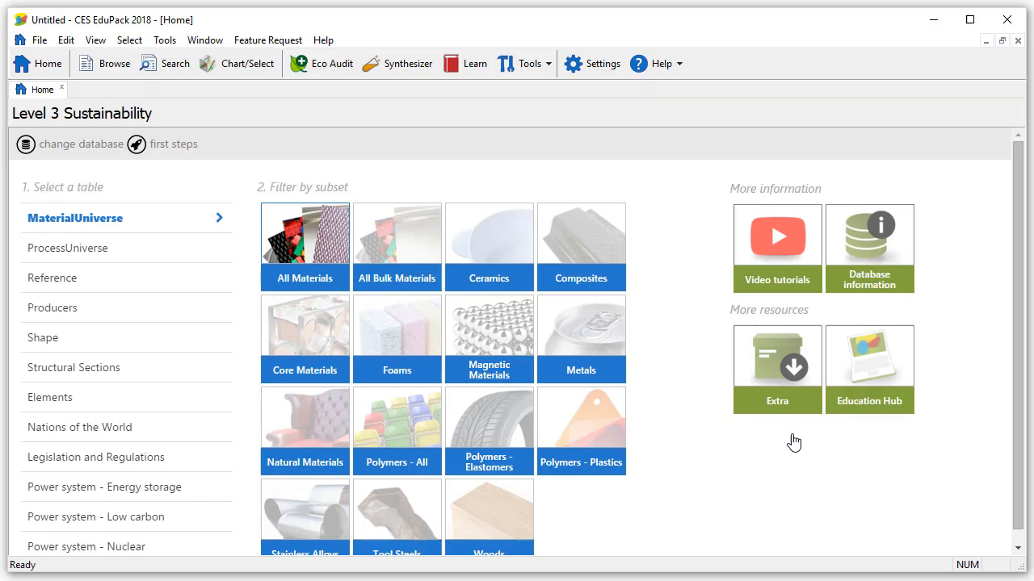
mouse_move(397, 63)
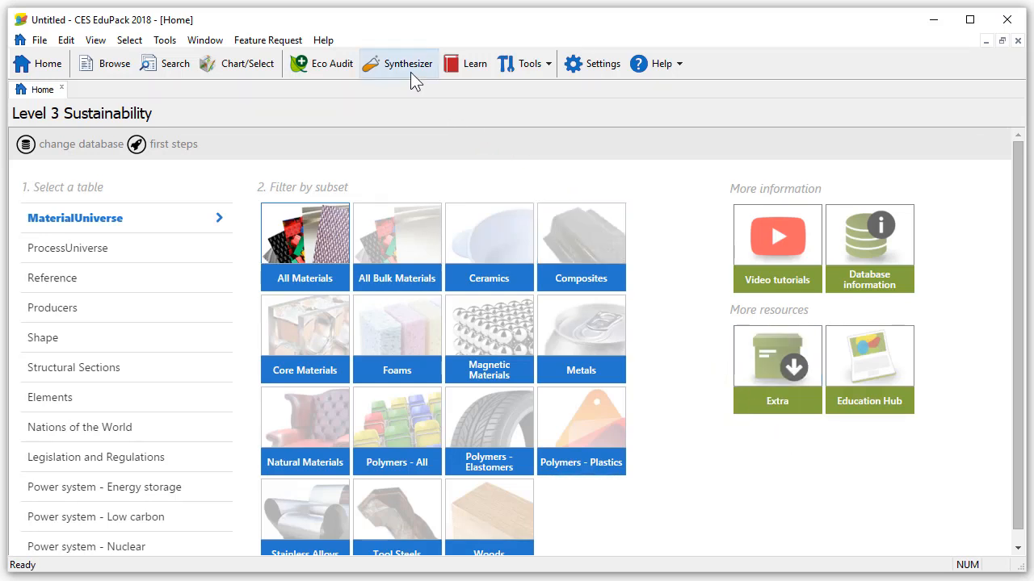
mouse_move(410, 63)
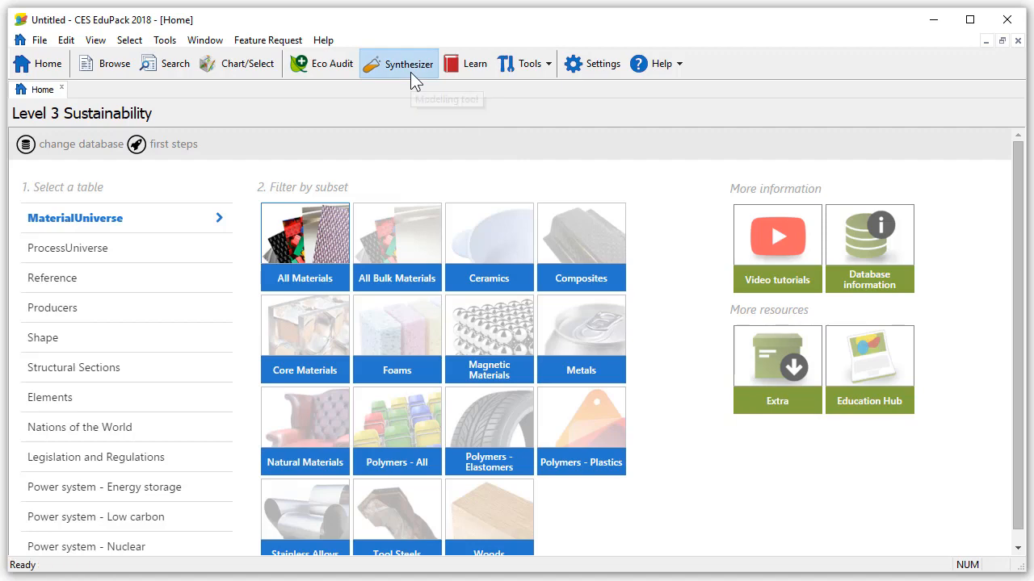
- Launch the Synthesizer from the toolbar to begin a new modelled cost record
click(397, 63)
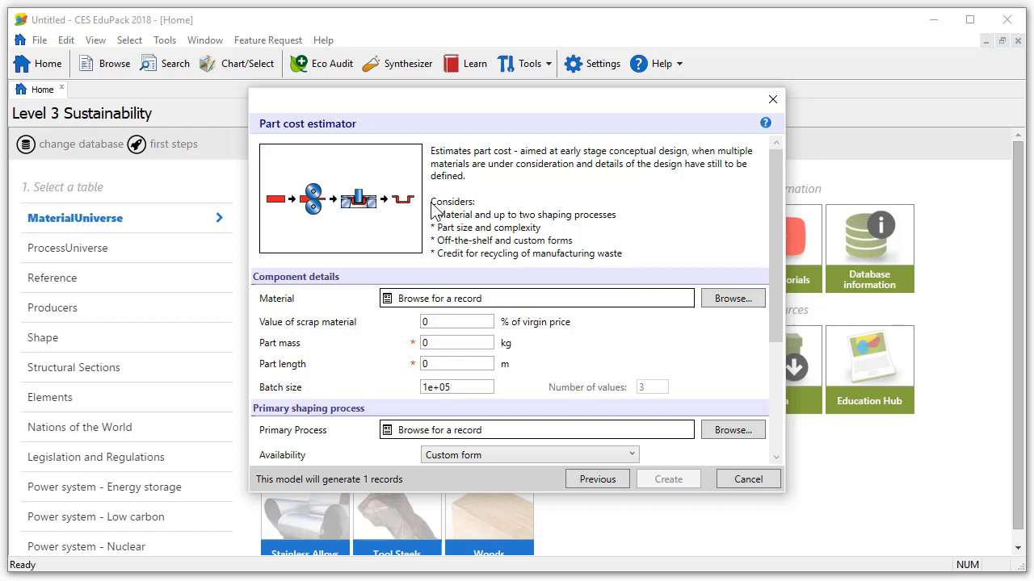
mouse_move(746, 256)
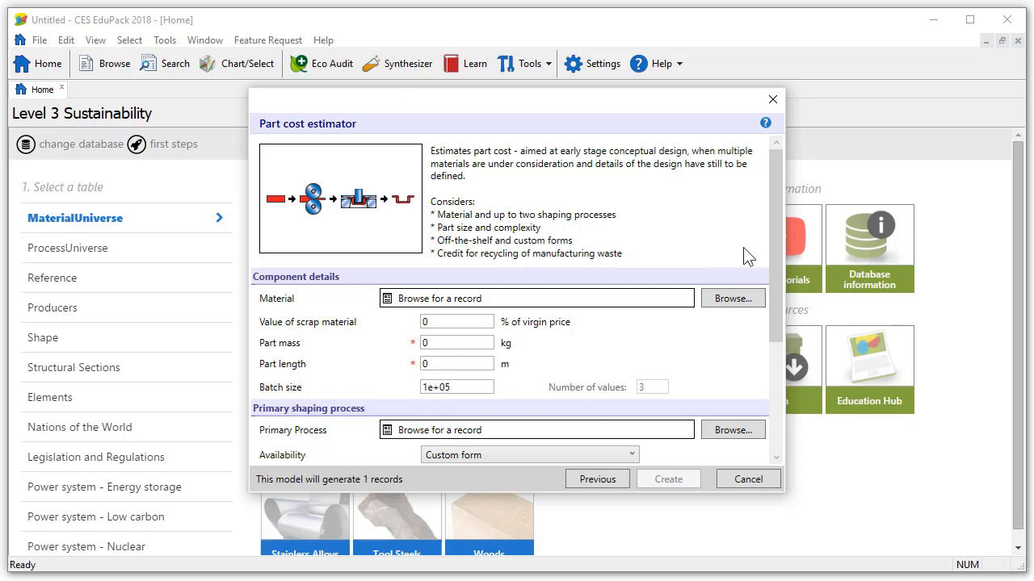
- Scroll through the Part cost estimator form to review its default Component details
scroll(down, 3)
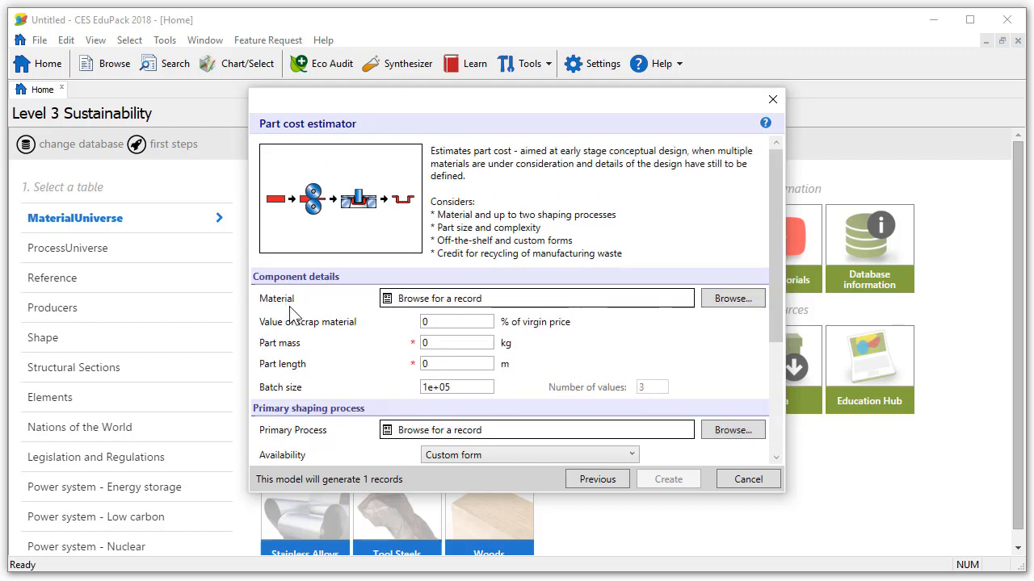
mouse_move(675, 313)
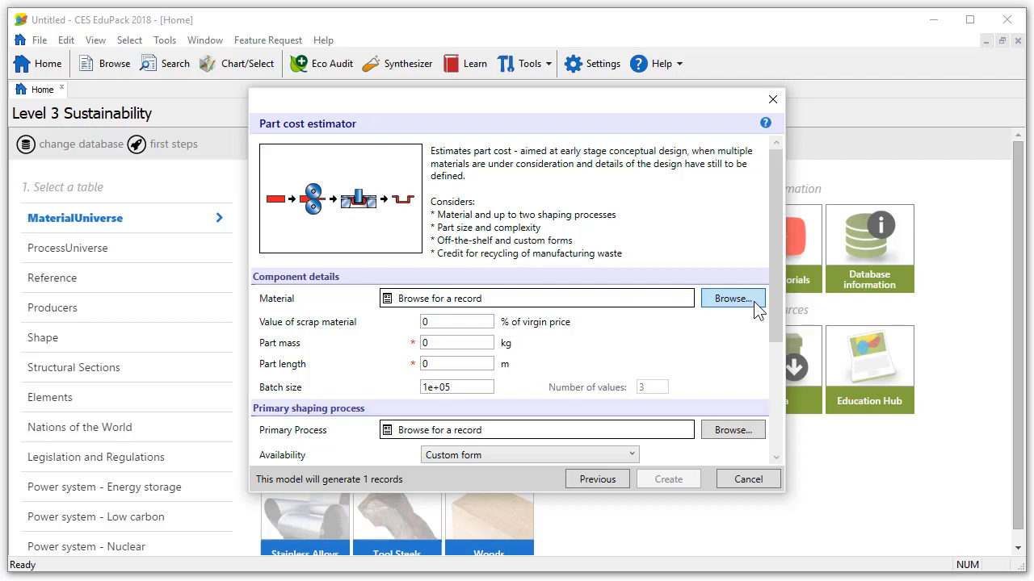
- Choose Metals and alloys > Ferrous > Microalloy > Drawing quality YS140, cold rolled as the material
click(732, 297)
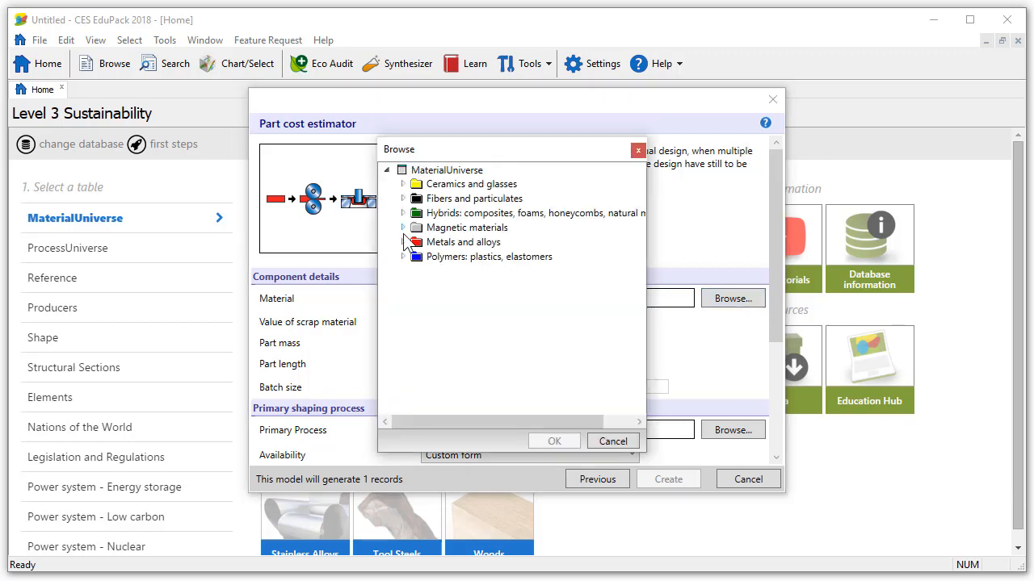
click(403, 242)
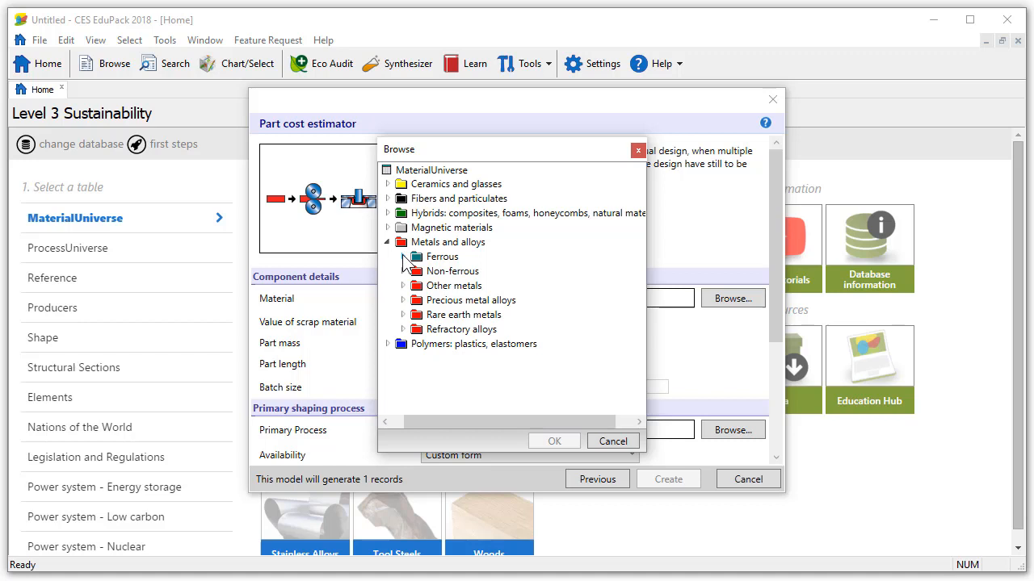
click(404, 257)
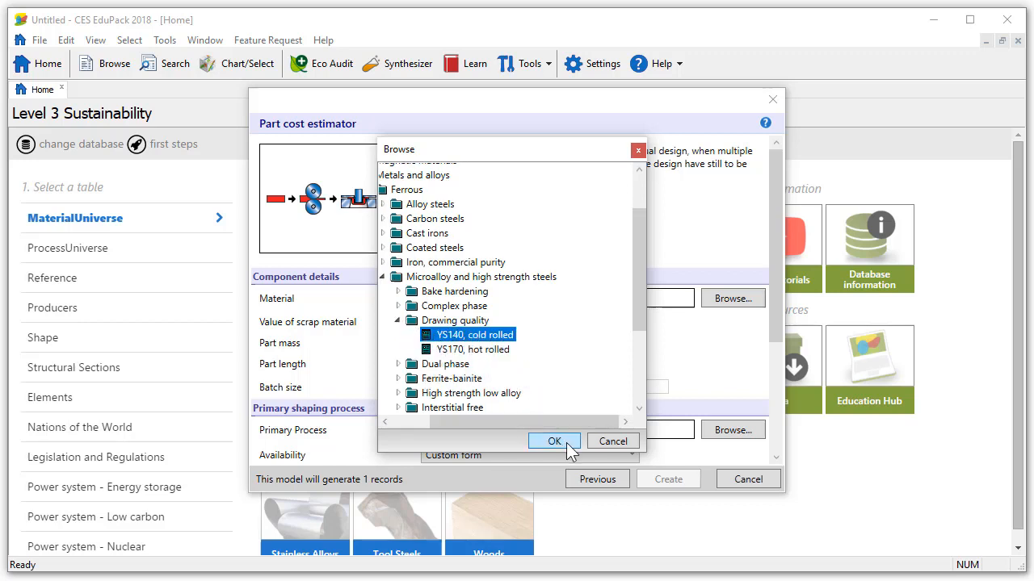
click(552, 441)
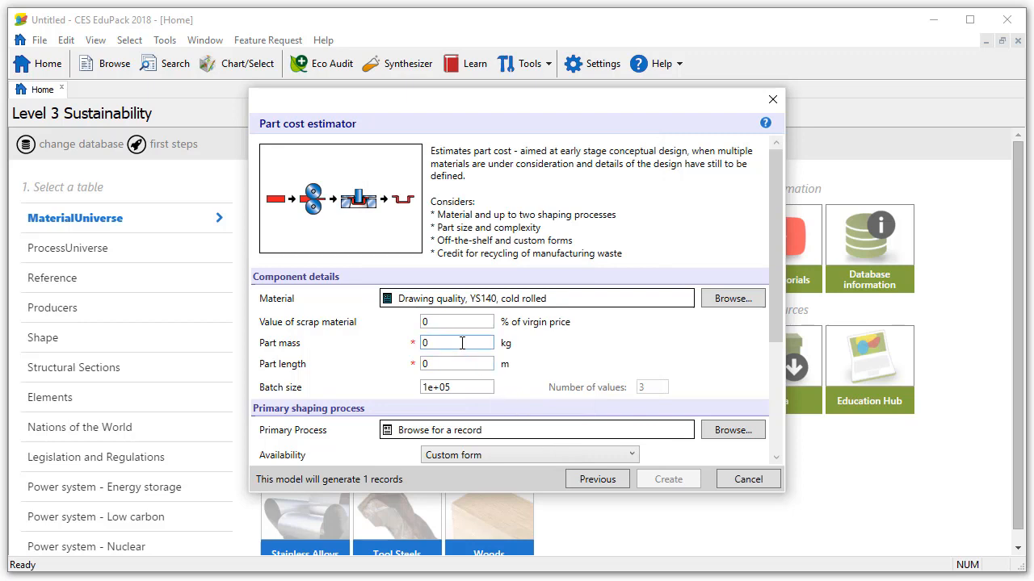
- Enter part mass 5 kg, length 1 m, batch size 100 to 1e+06 with 6 values
text(5)
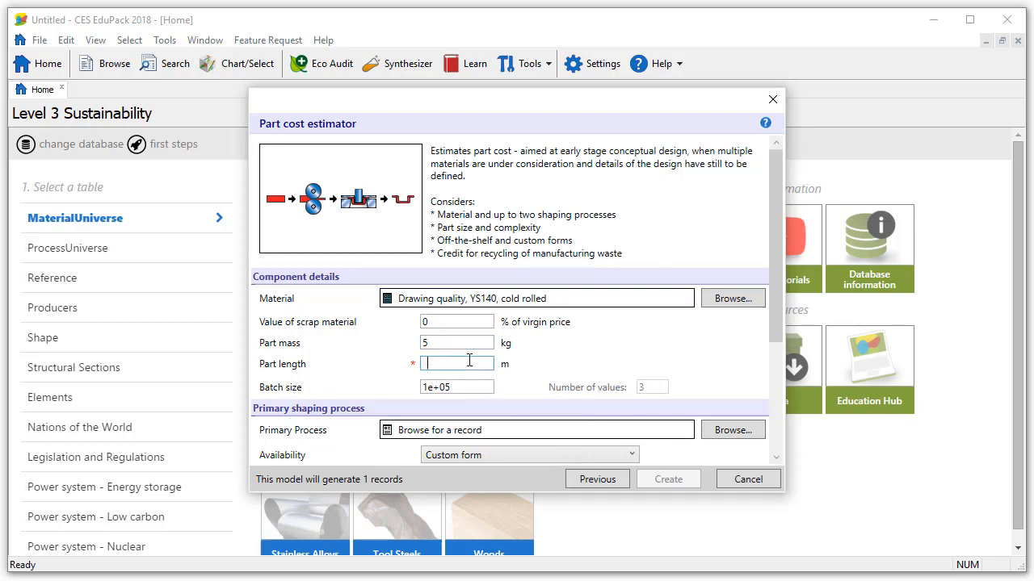
text(1)
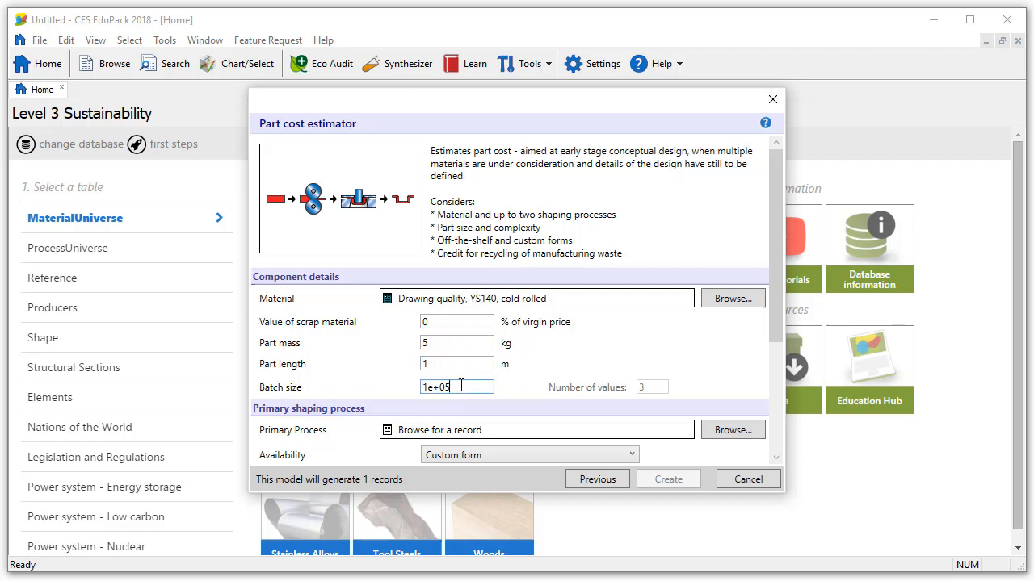
text(100-)
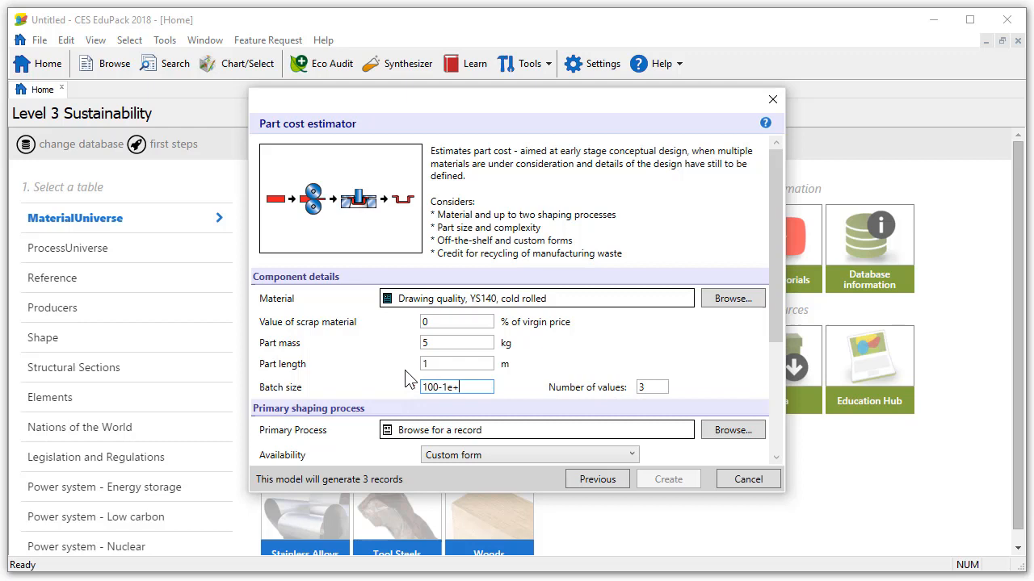
text(06)
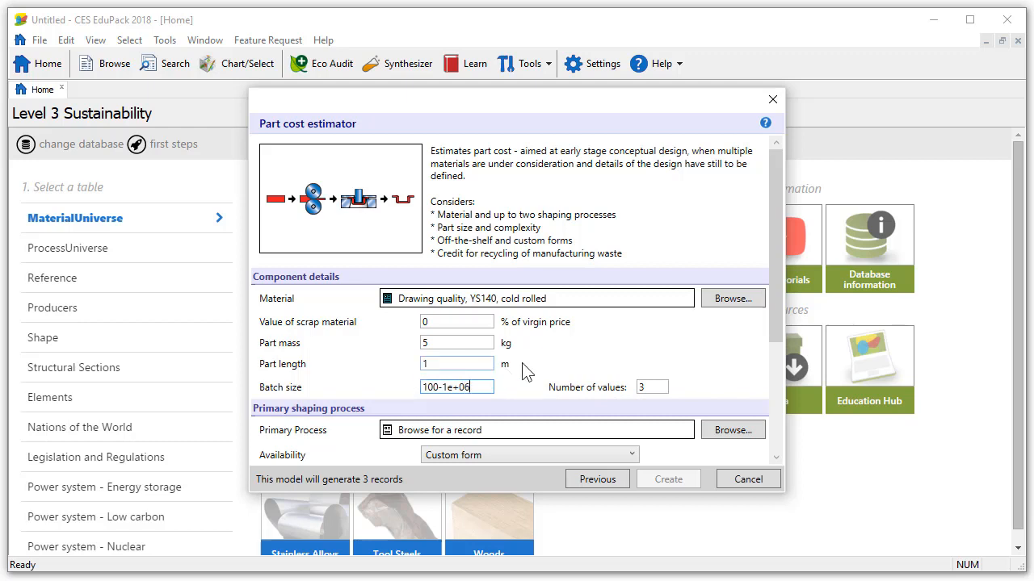
click(652, 386)
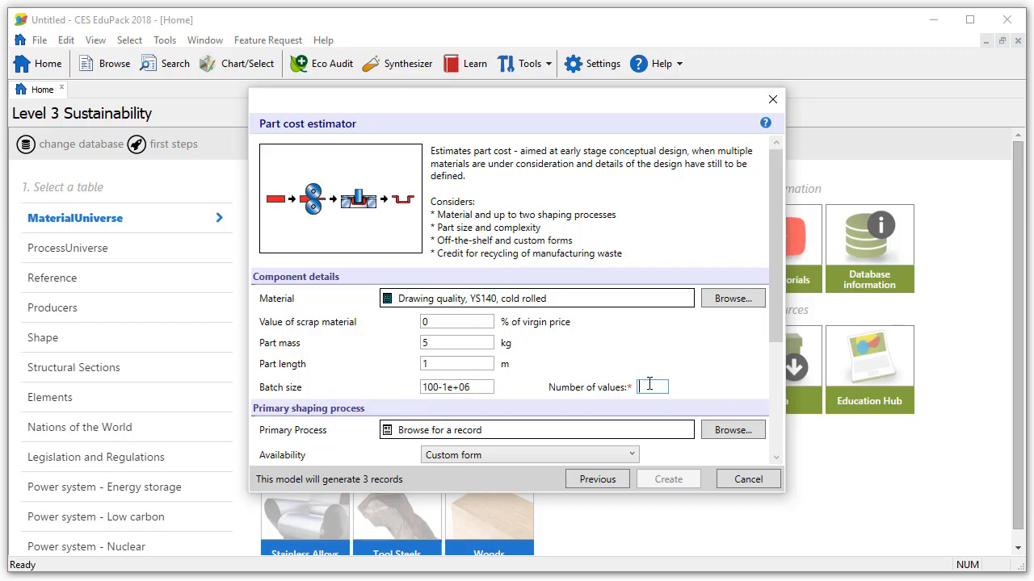
text(6)
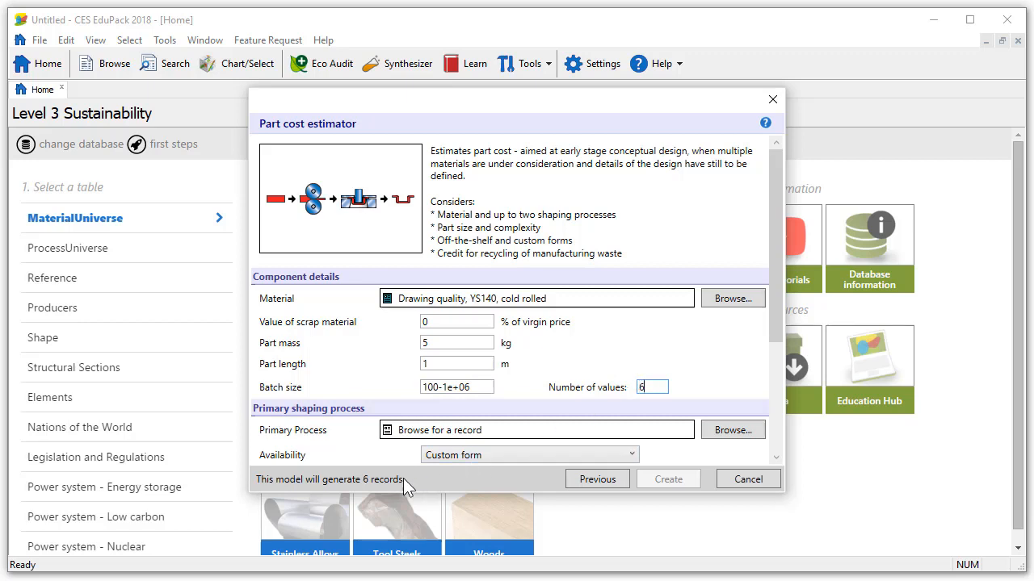
mouse_move(475, 466)
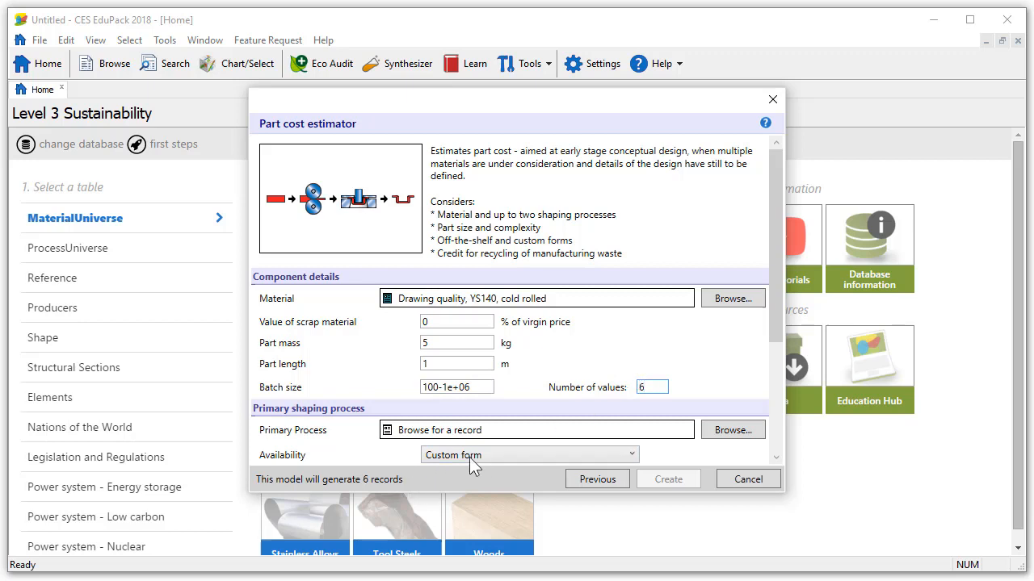
scroll(down, 3)
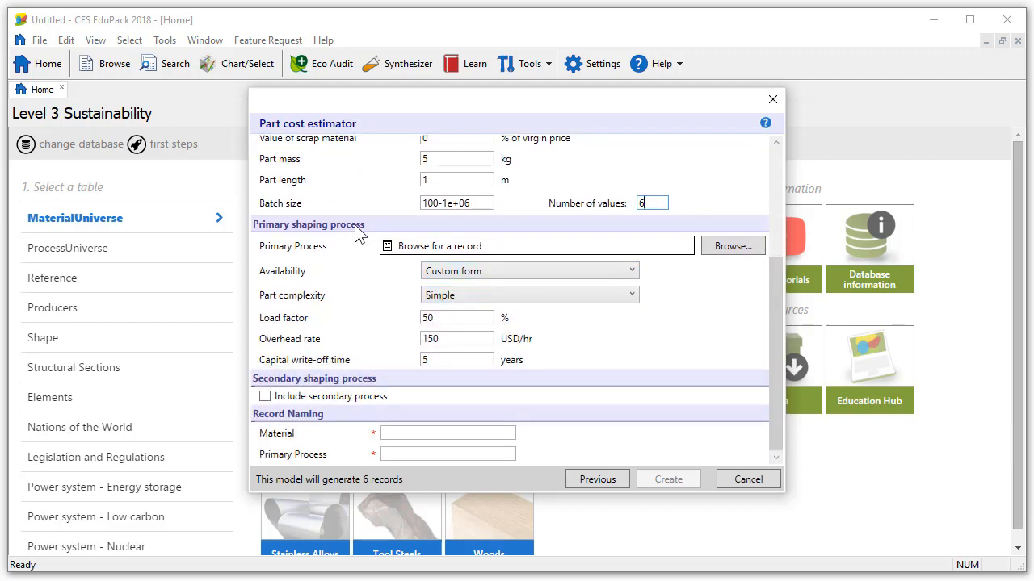
mouse_move(666, 234)
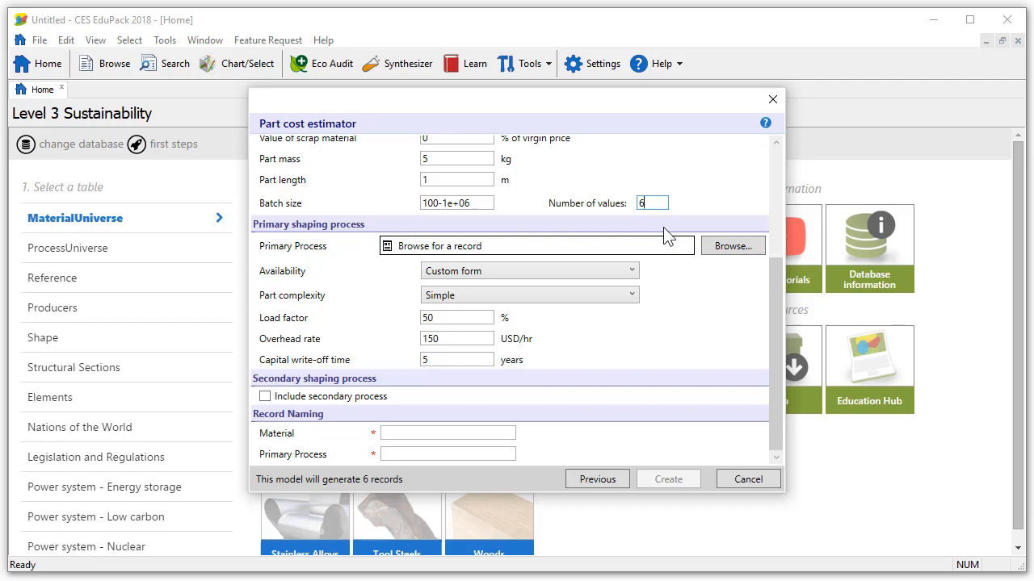
- Select Deformation > Forging / rolling > Cold shape rolling as primary process with Standard complexity
click(732, 245)
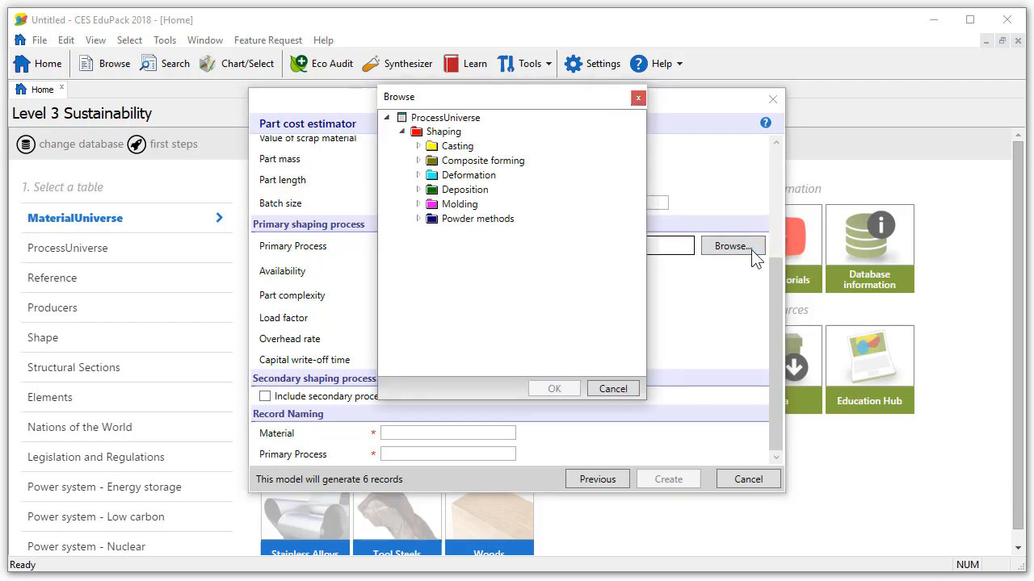
click(420, 175)
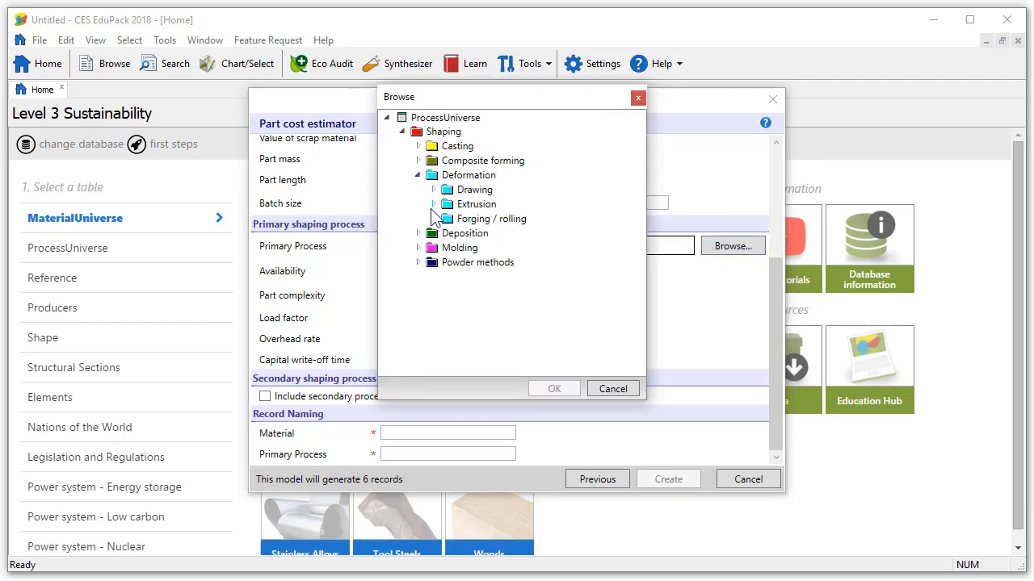
click(433, 220)
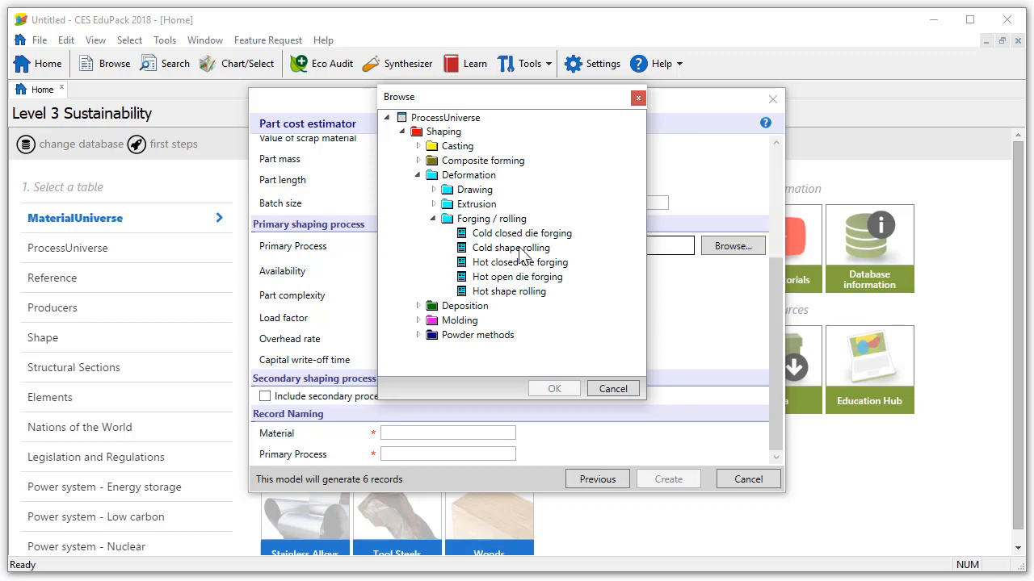
click(554, 387)
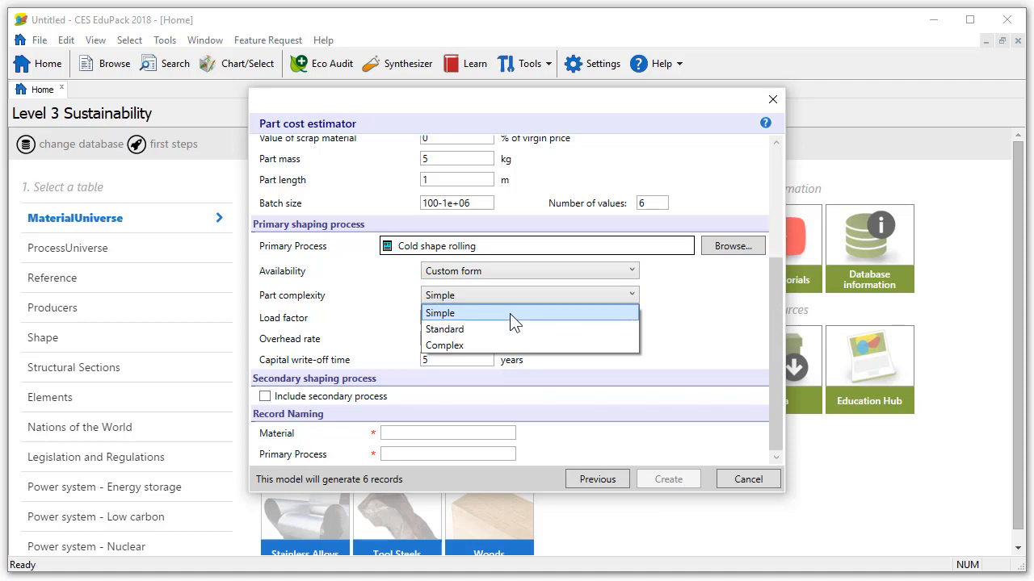
click(444, 330)
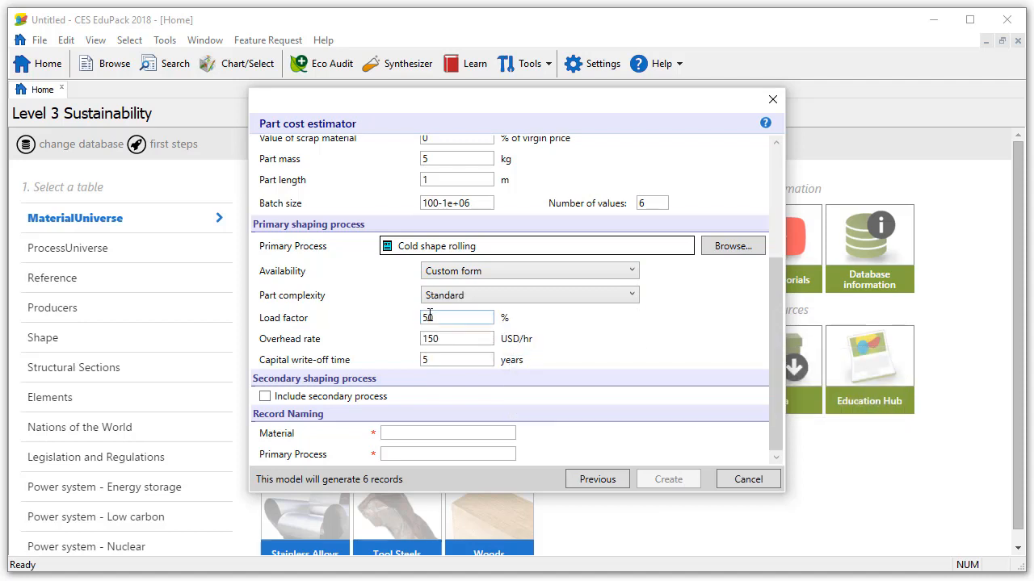
mouse_move(456, 358)
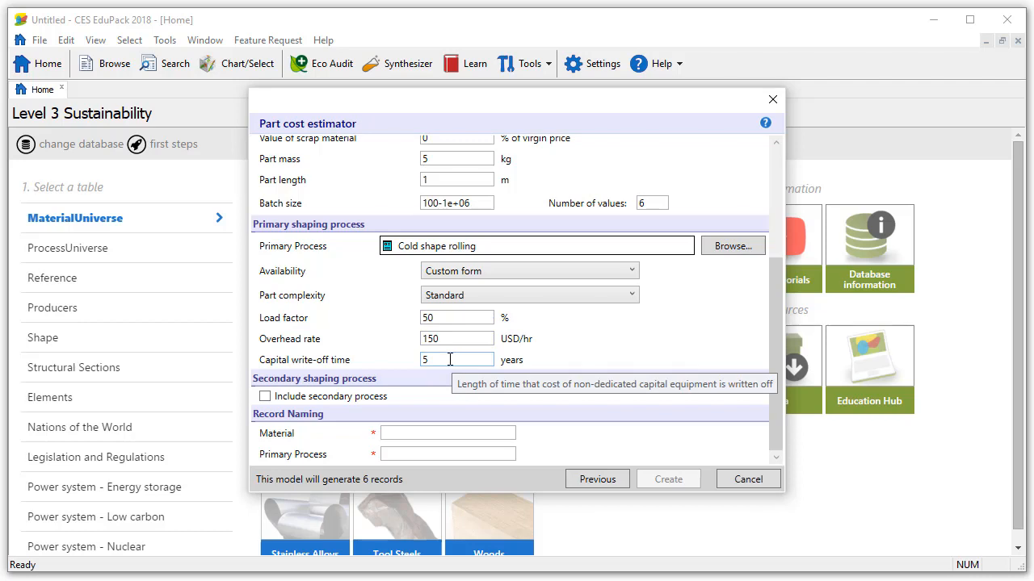
mouse_move(413, 381)
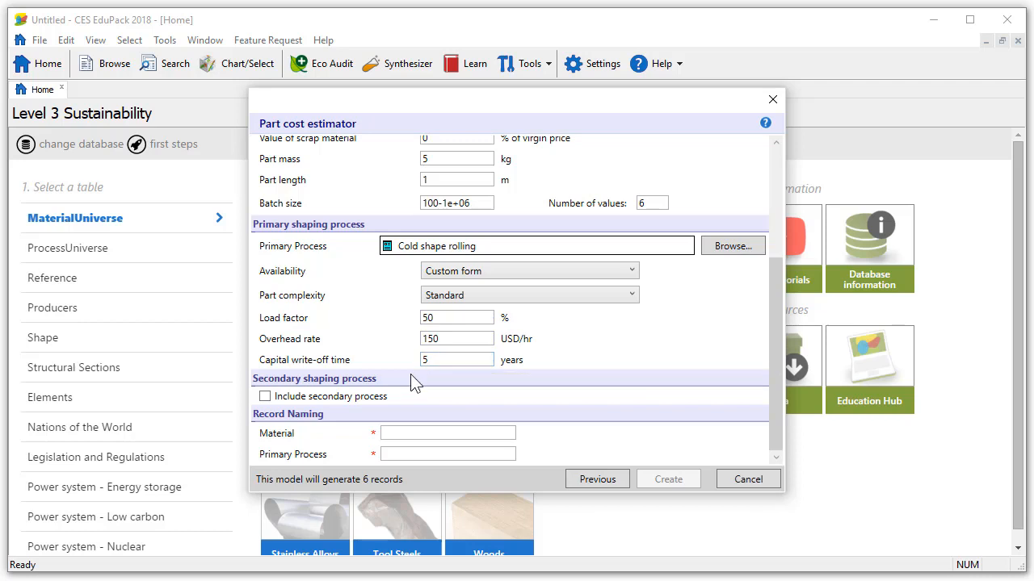
mouse_move(388, 392)
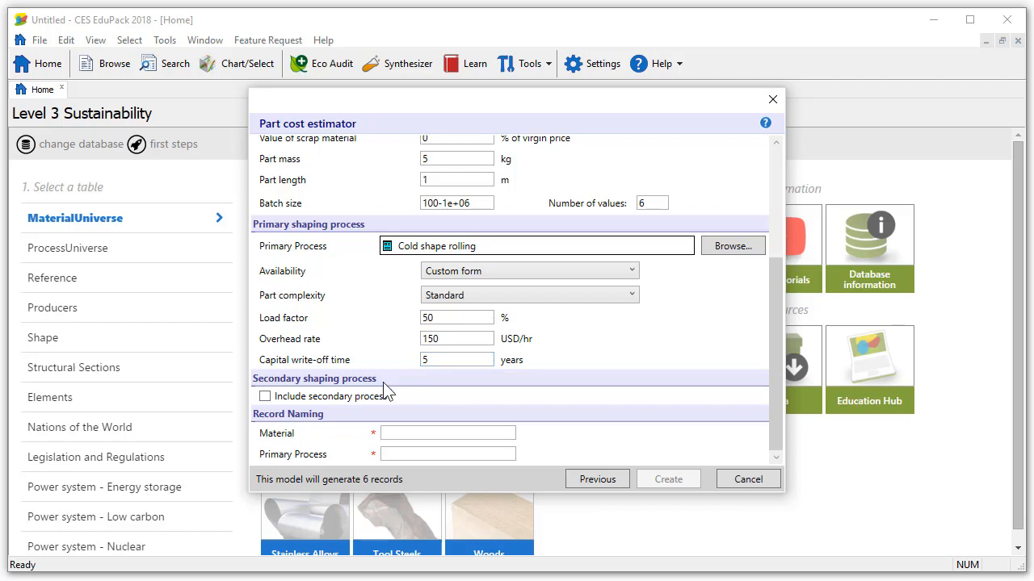
- Enable a secondary process and set it to Deformation > Sheet > Press forming
click(265, 395)
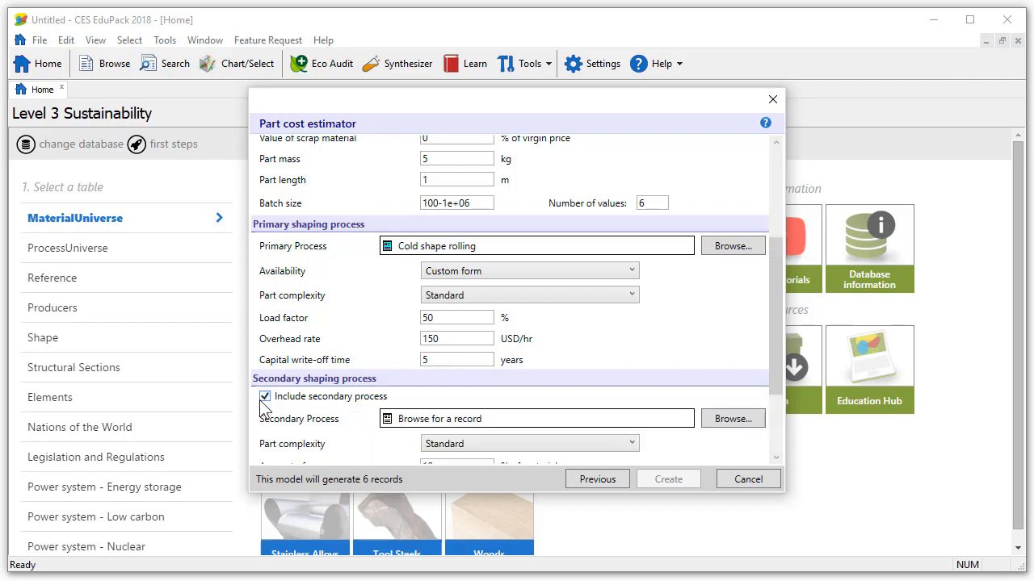
scroll(down, 3)
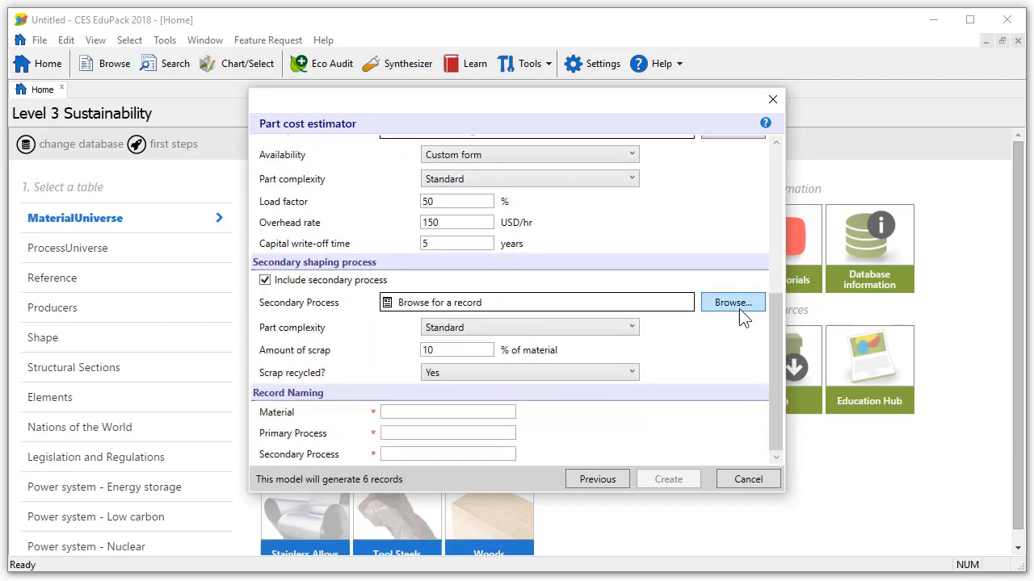
click(730, 302)
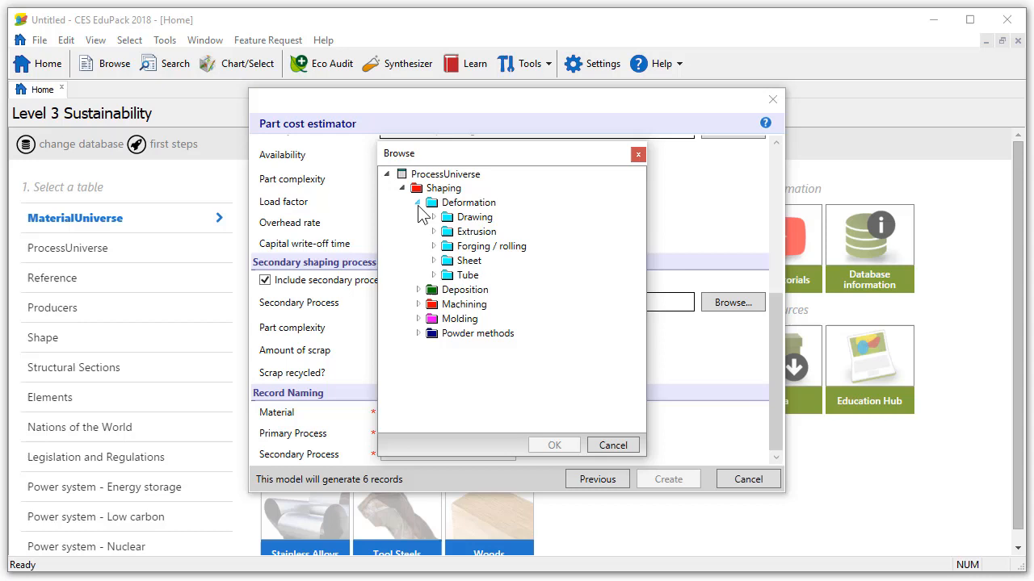
click(434, 260)
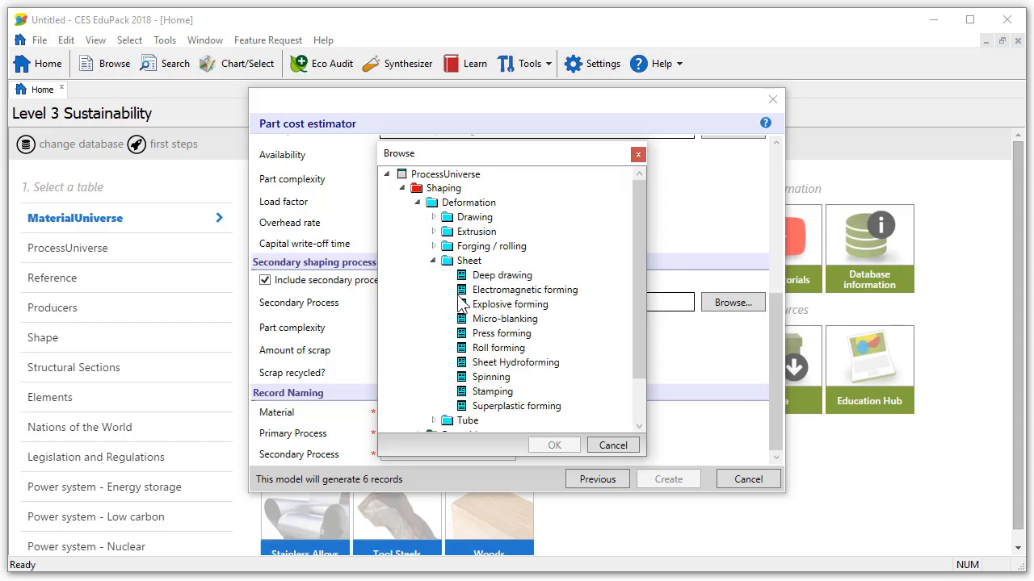
click(501, 332)
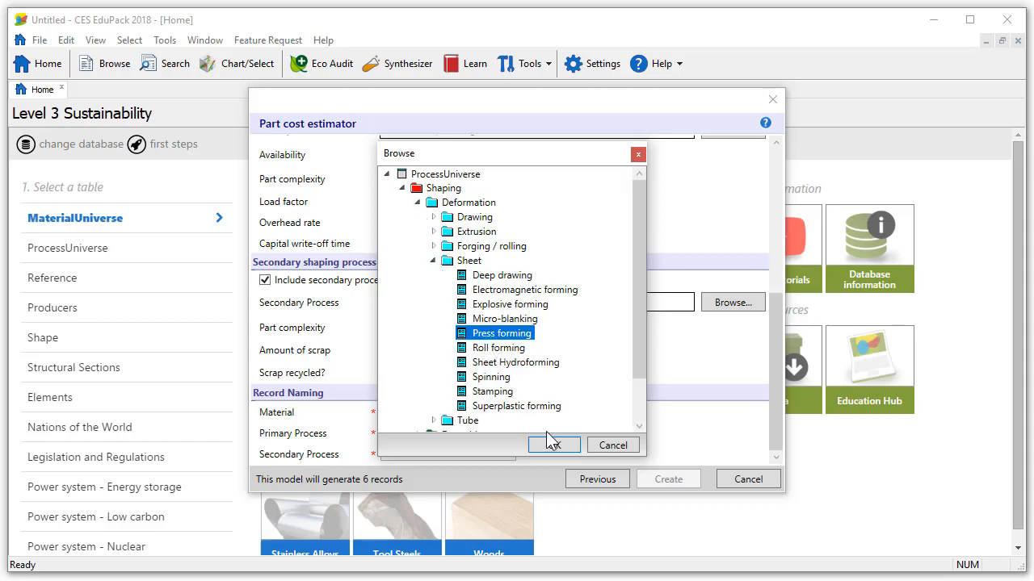
click(552, 445)
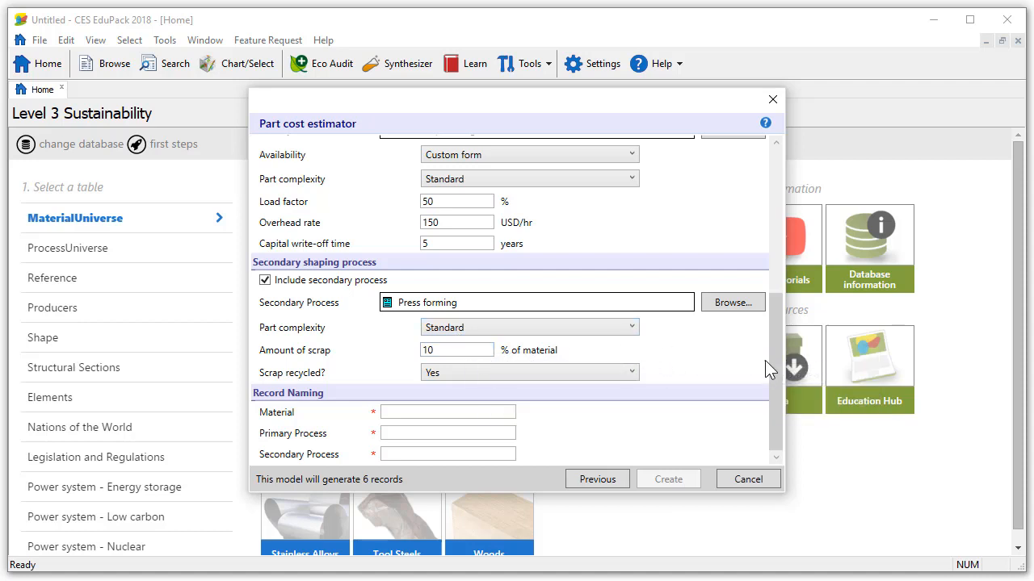
mouse_move(630, 404)
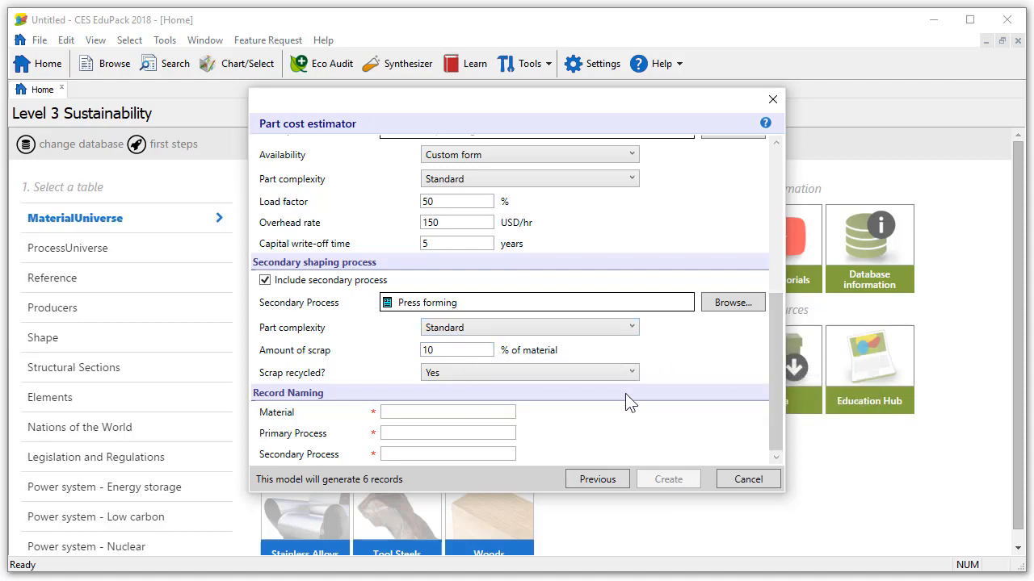
click(447, 412)
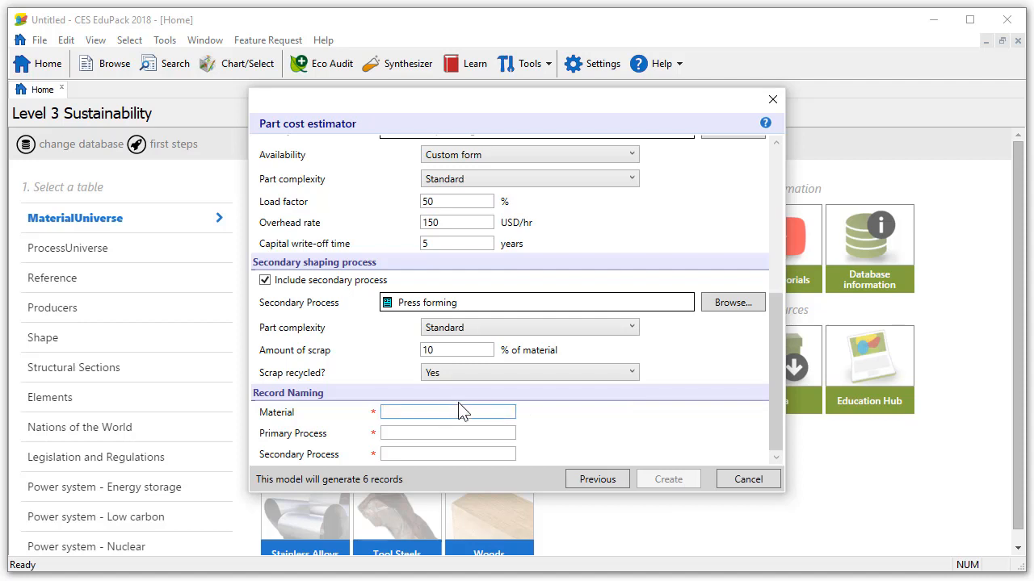
- Fill the Record Naming fields with steel, rolled and pressed
text(stee)
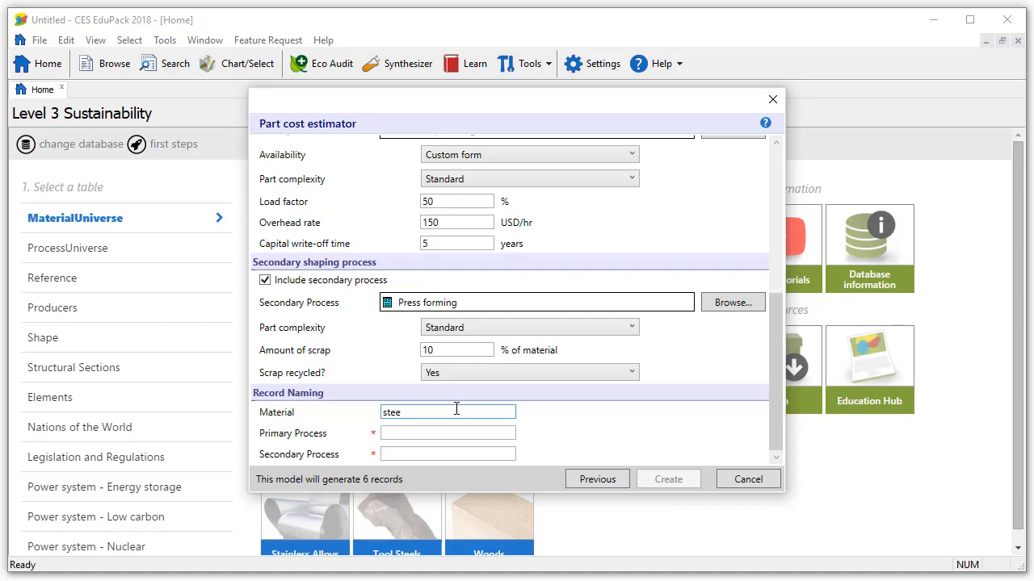
text(rb)
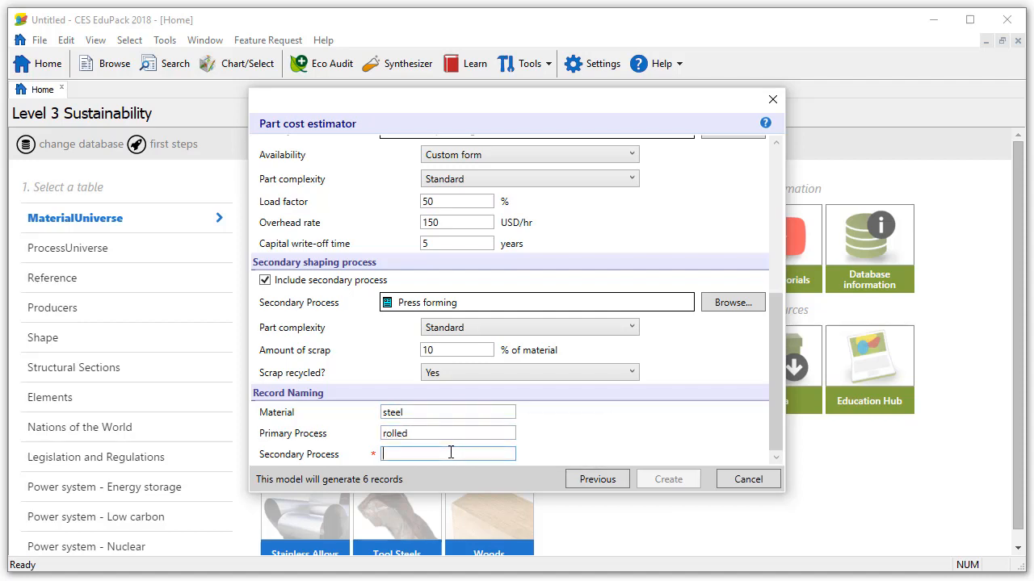
text(pressed)
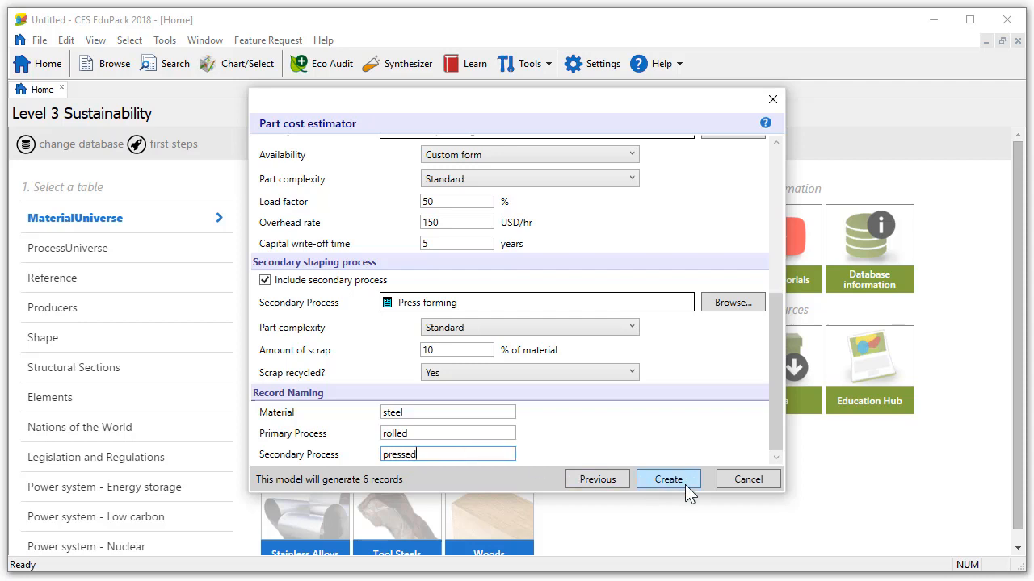
- Create the six part cost records and let the run finish as Completed
click(669, 478)
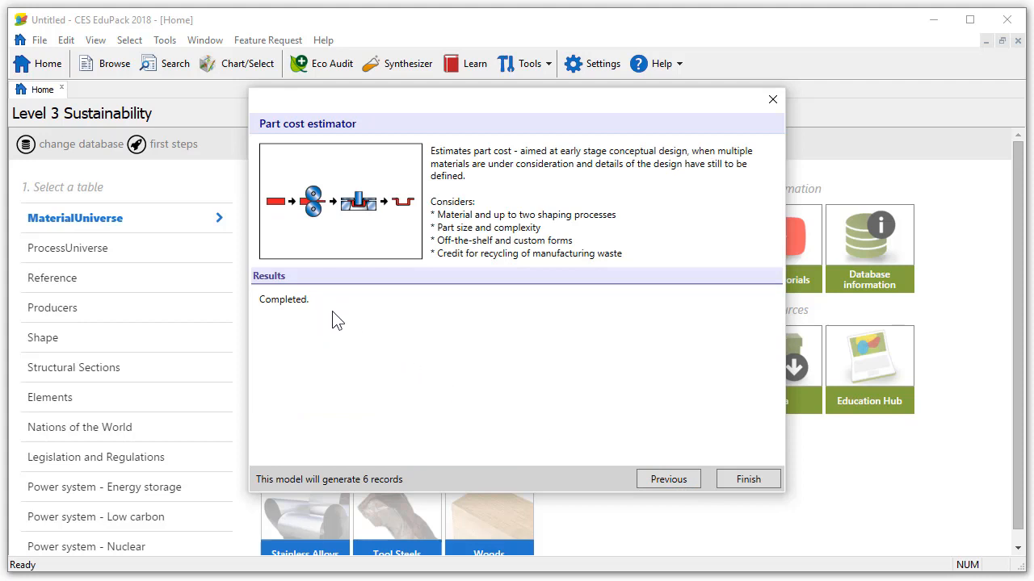
mouse_move(346, 322)
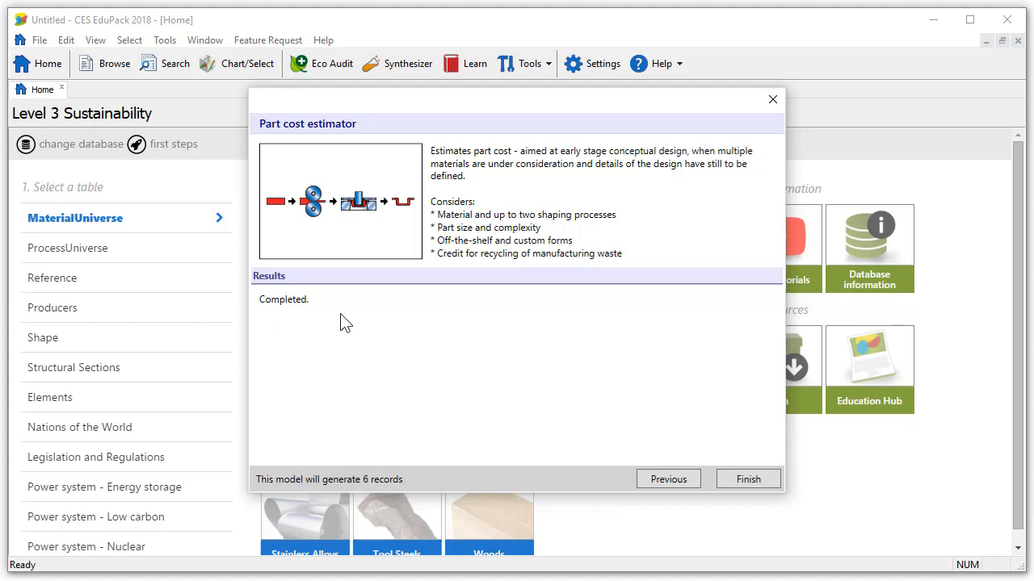
mouse_move(340, 321)
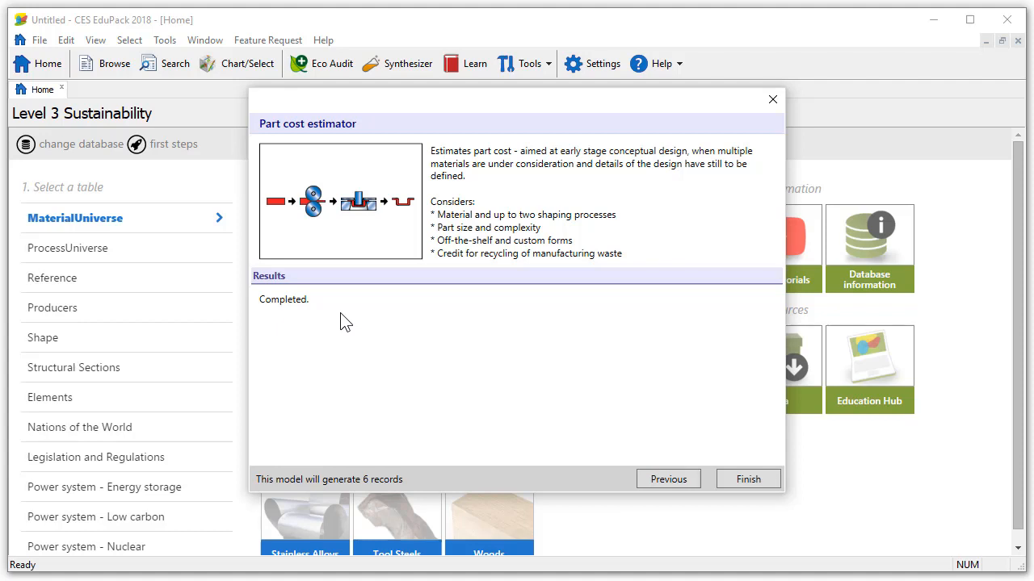
mouse_move(628, 467)
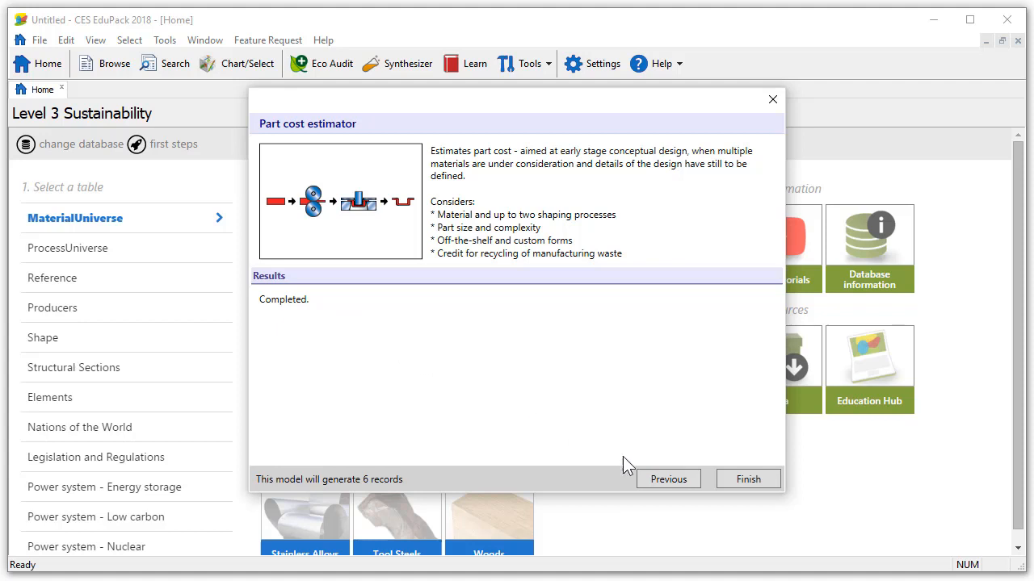
- Return to the estimator inputs and change the material to PP copolymer, 30% glass fiber
click(669, 478)
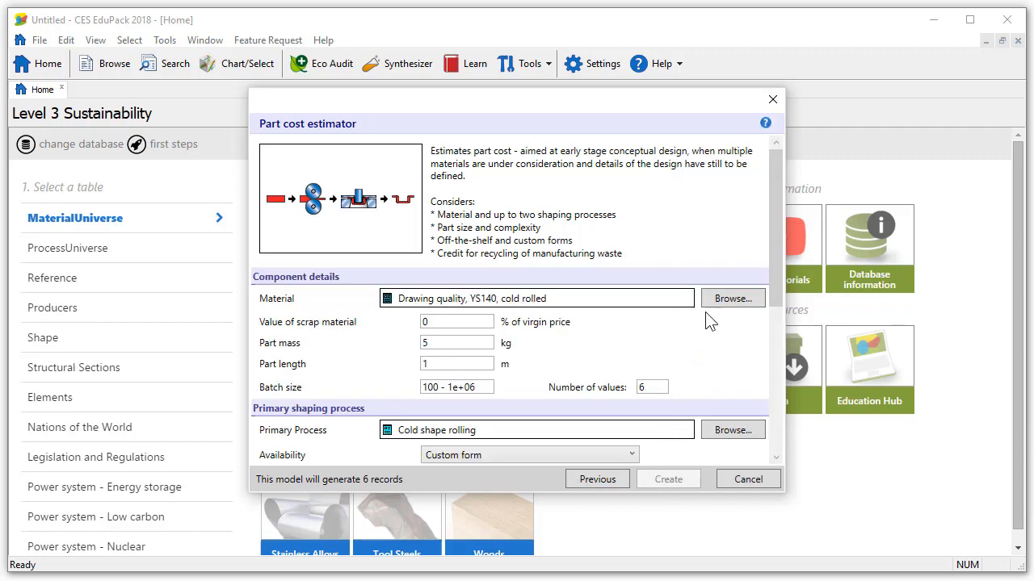
click(731, 297)
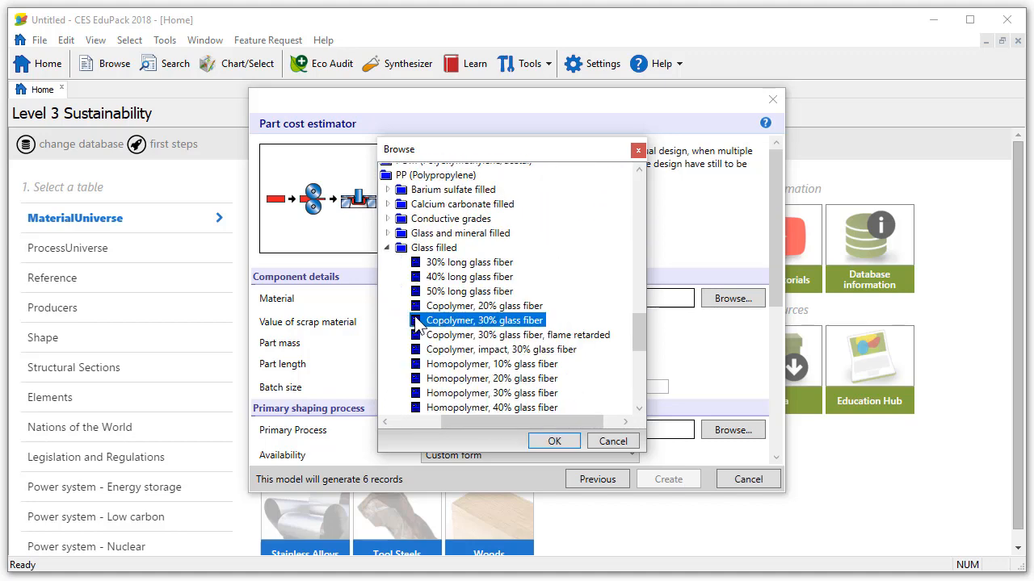
click(552, 441)
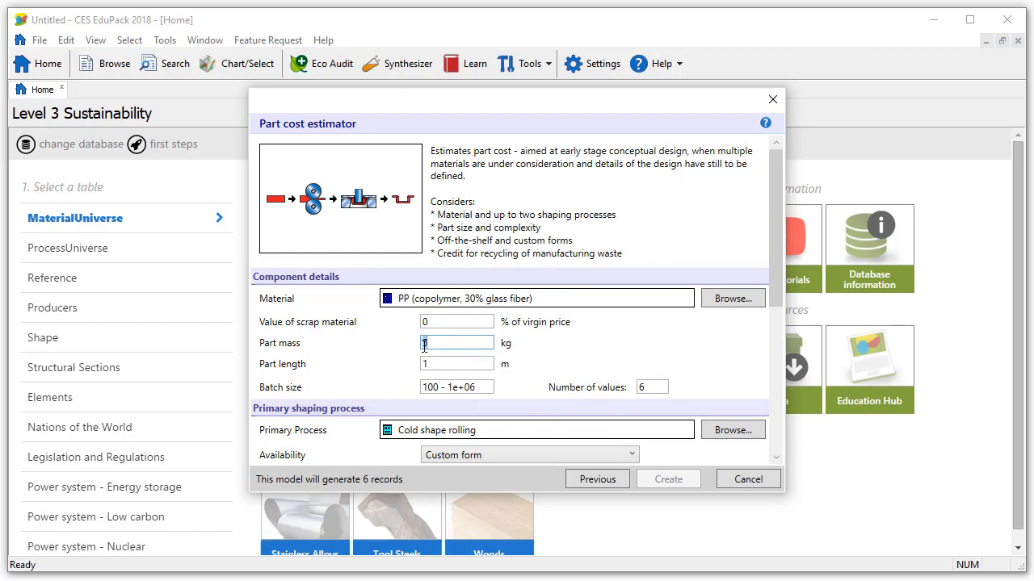
- Change the primary process to Molding > Injection > Standard > Thermoplastics
scroll(down, 3)
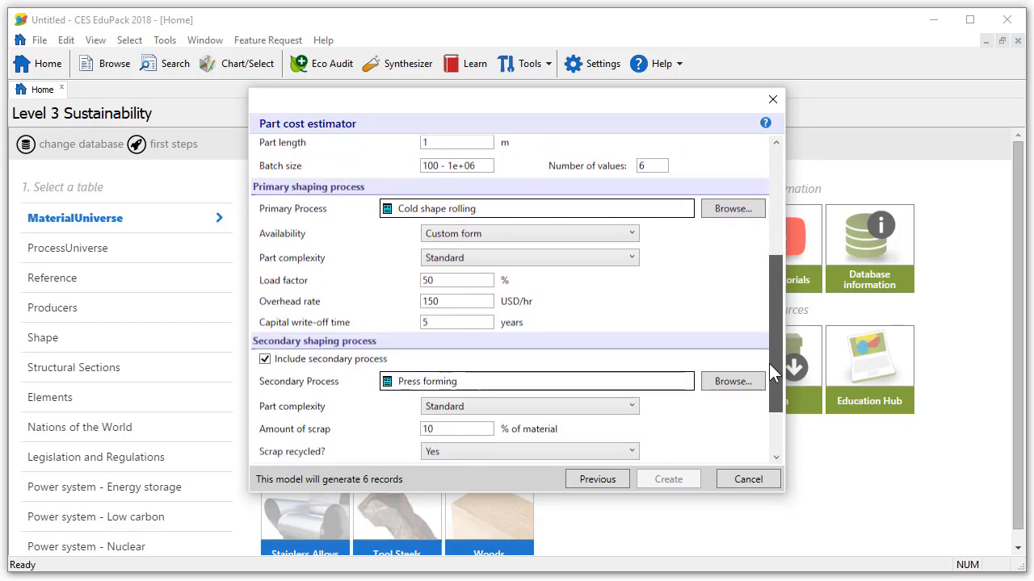
click(731, 209)
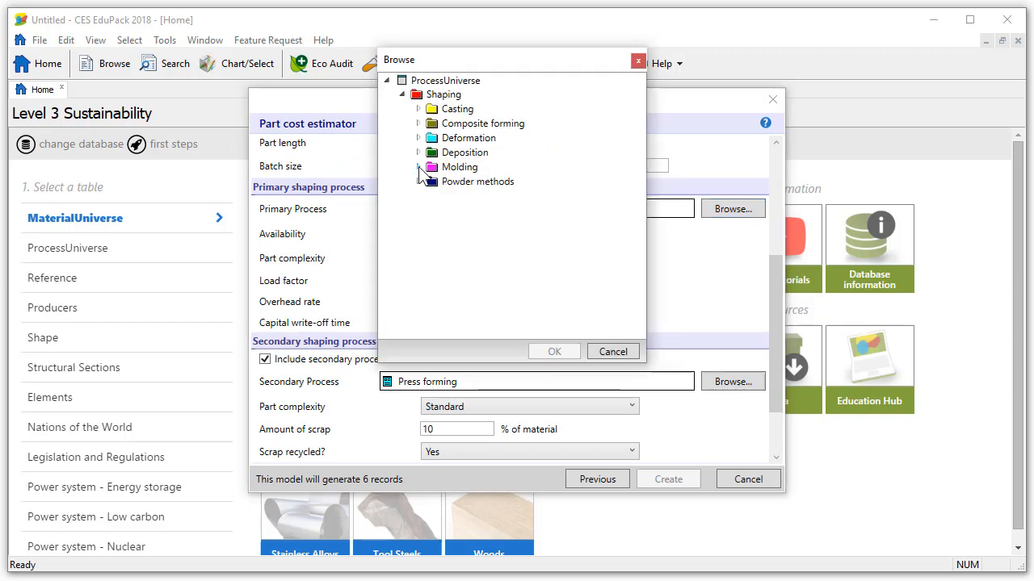
click(420, 167)
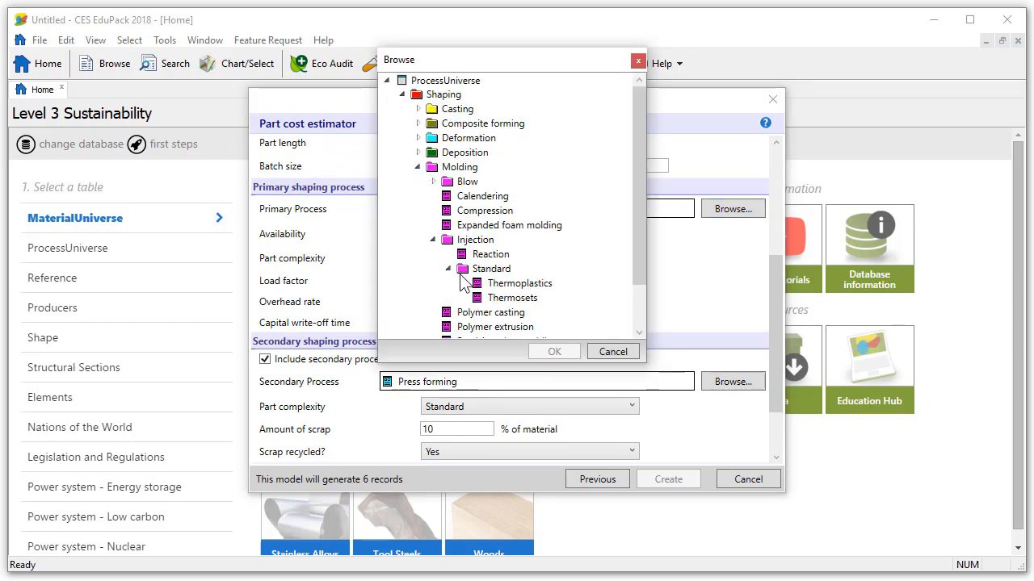
click(552, 352)
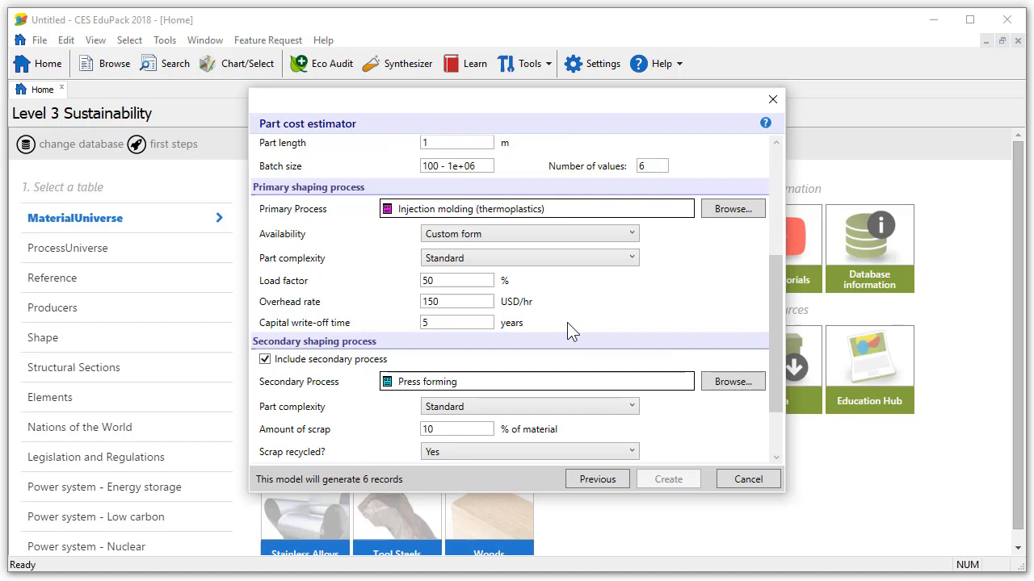
- Name the primary process 'molded' and create the PP molded part cost records
scroll(down, 3)
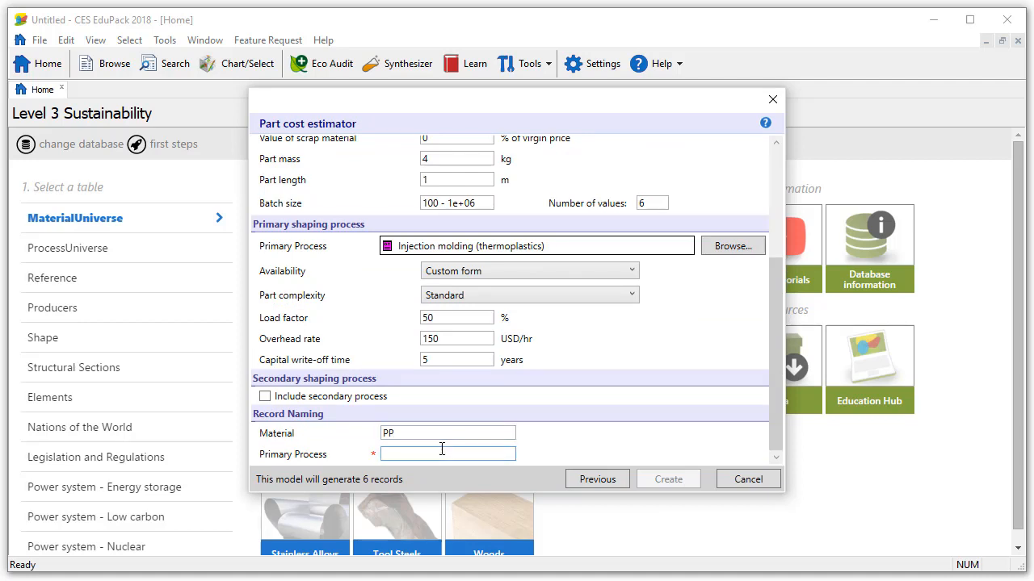
text(molded)
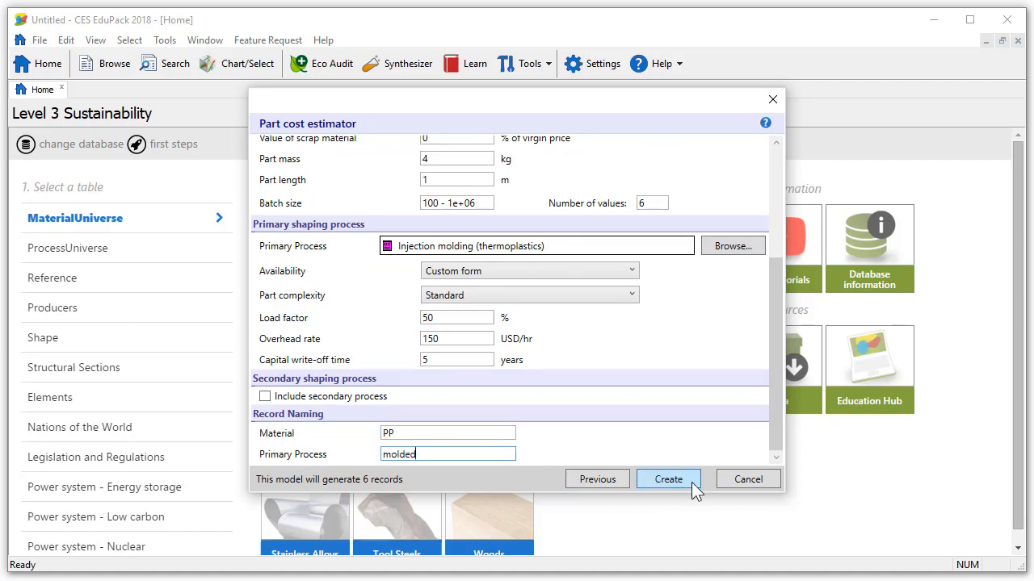
click(668, 478)
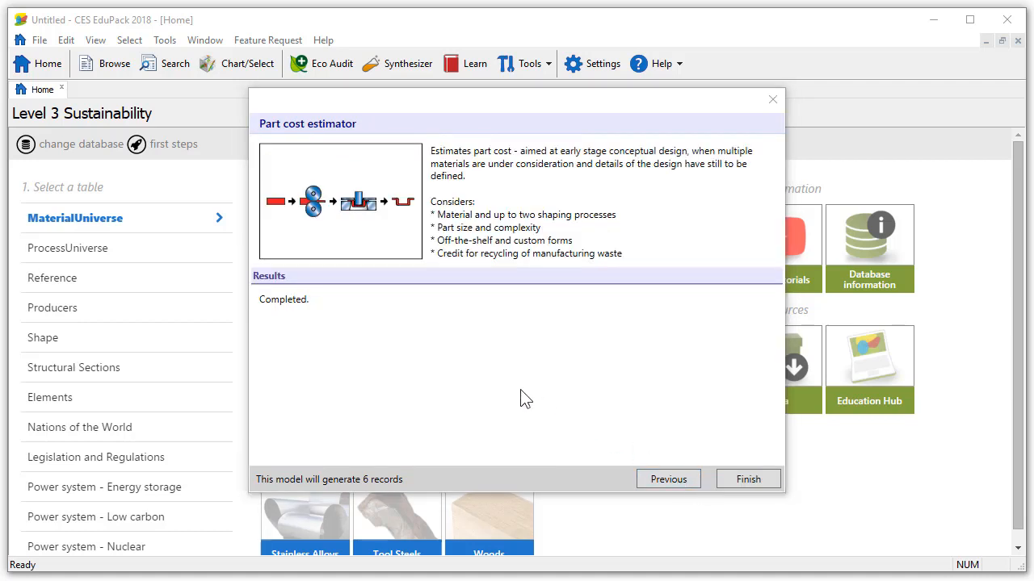
mouse_move(310, 310)
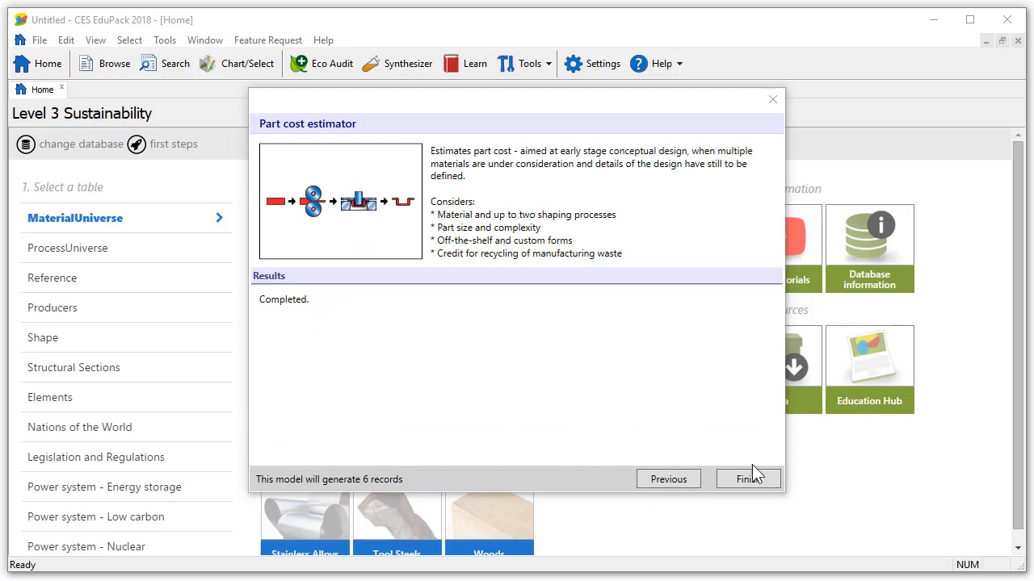
- Finish the estimator and colour the synthesized PP, molded records blue in Browse
click(746, 478)
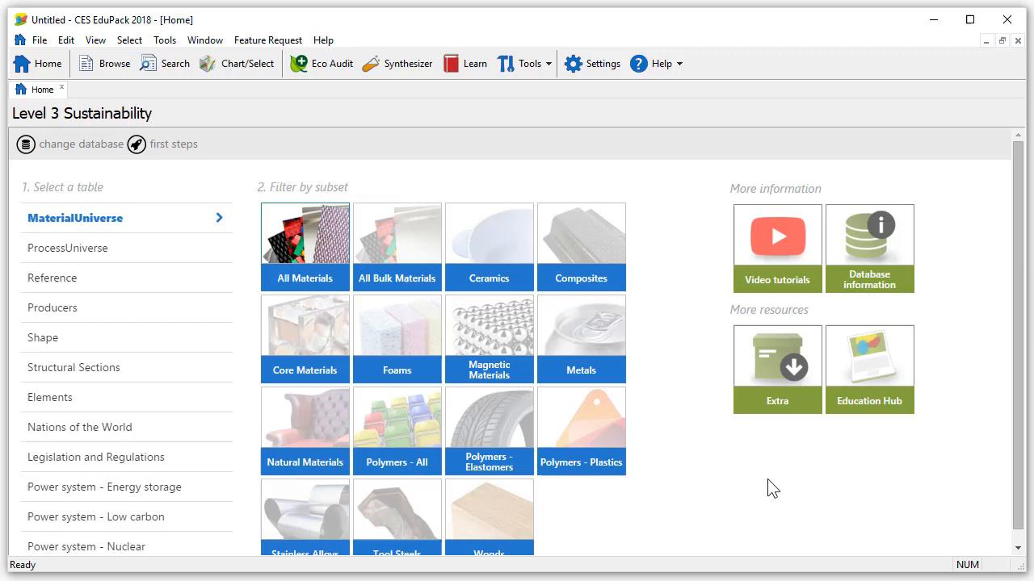
mouse_move(176, 103)
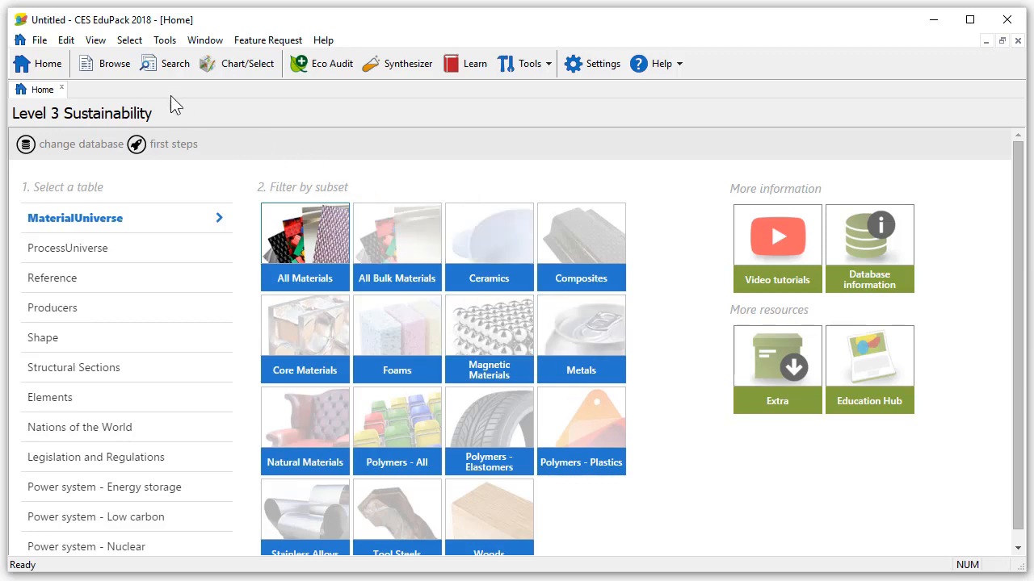
click(103, 63)
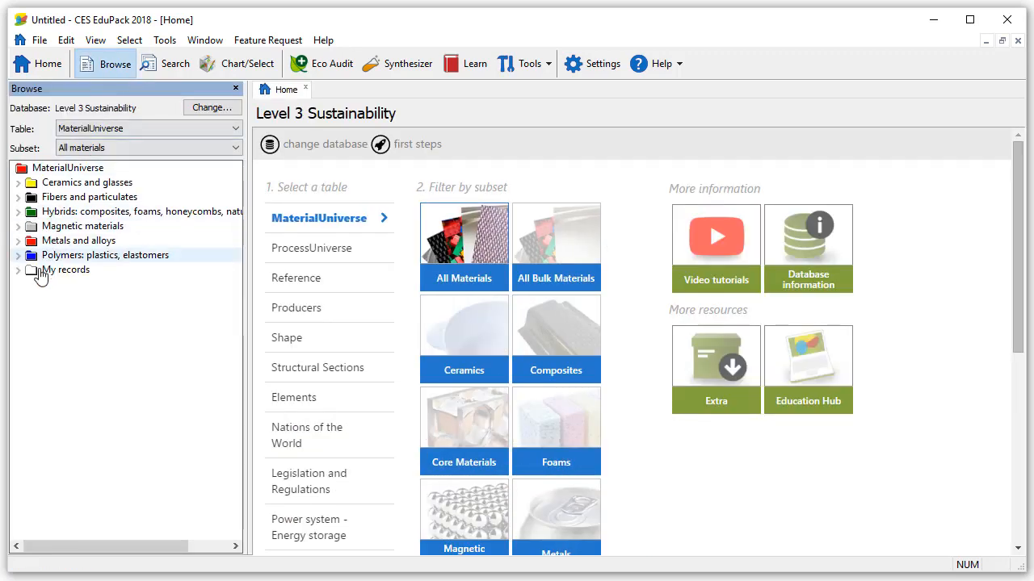
click(19, 268)
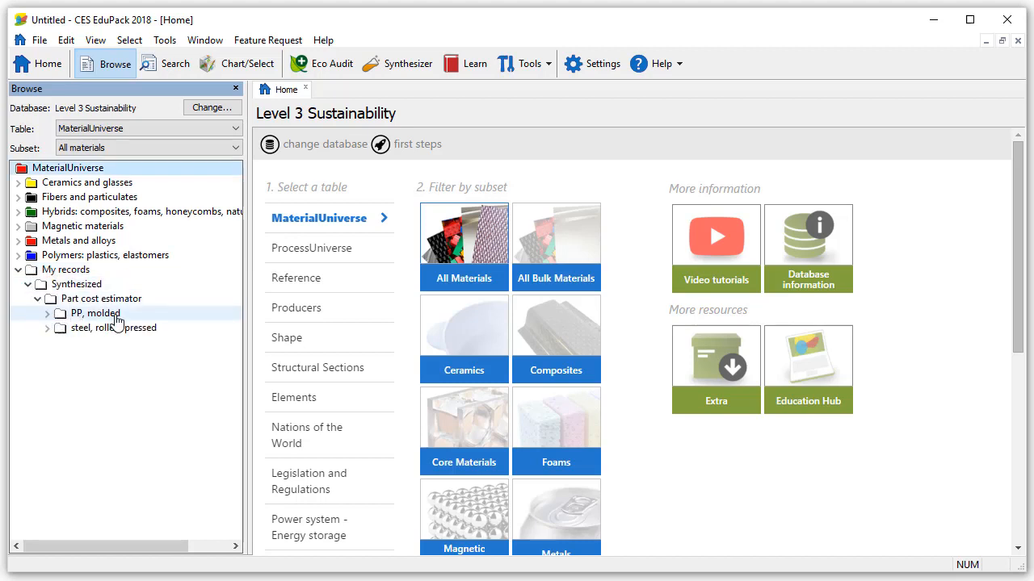
right_click(92, 313)
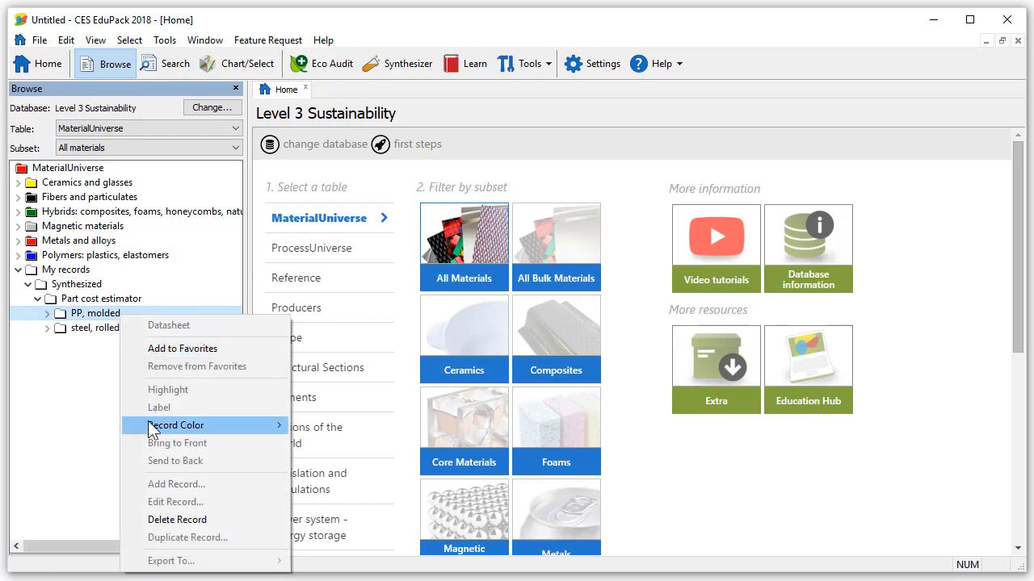
click(202, 387)
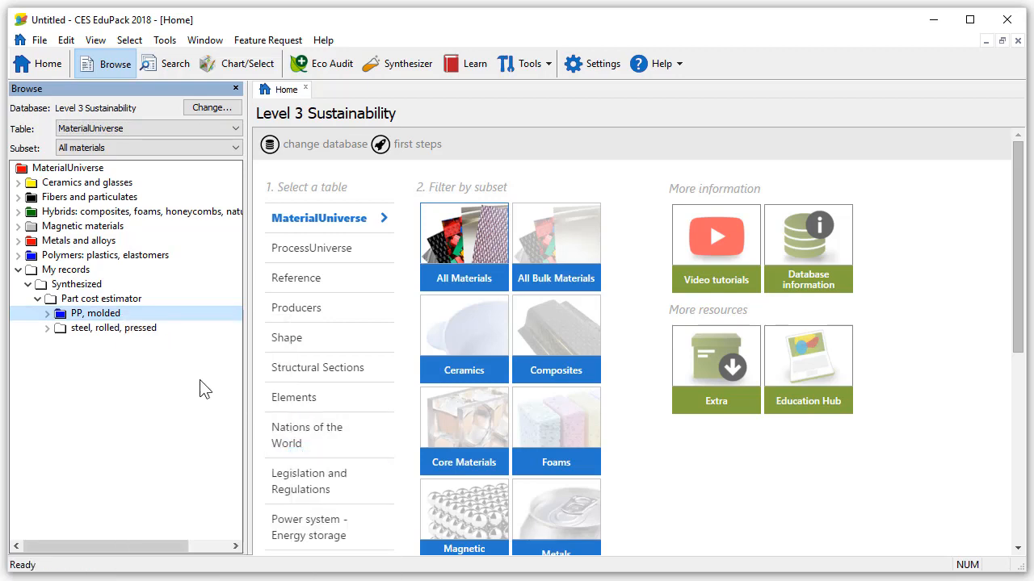
- Start a new chart with the Y-axis category set to Part cost estimator
click(236, 65)
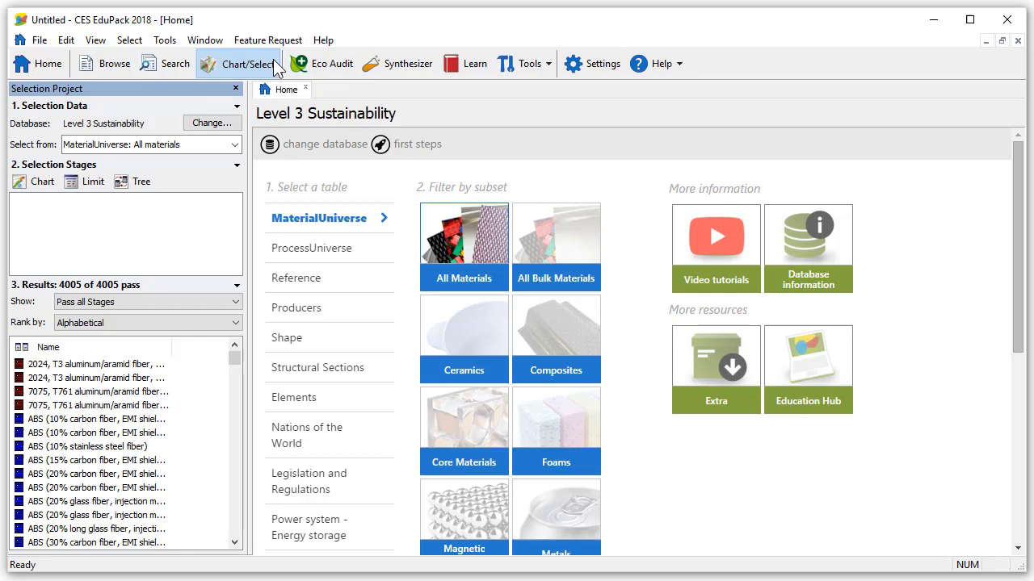
click(238, 63)
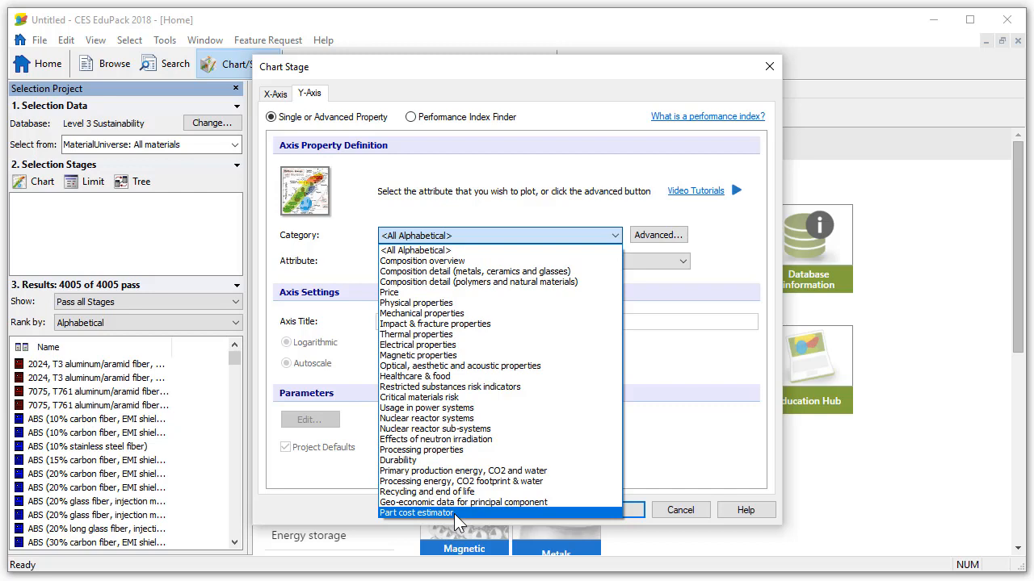
click(417, 513)
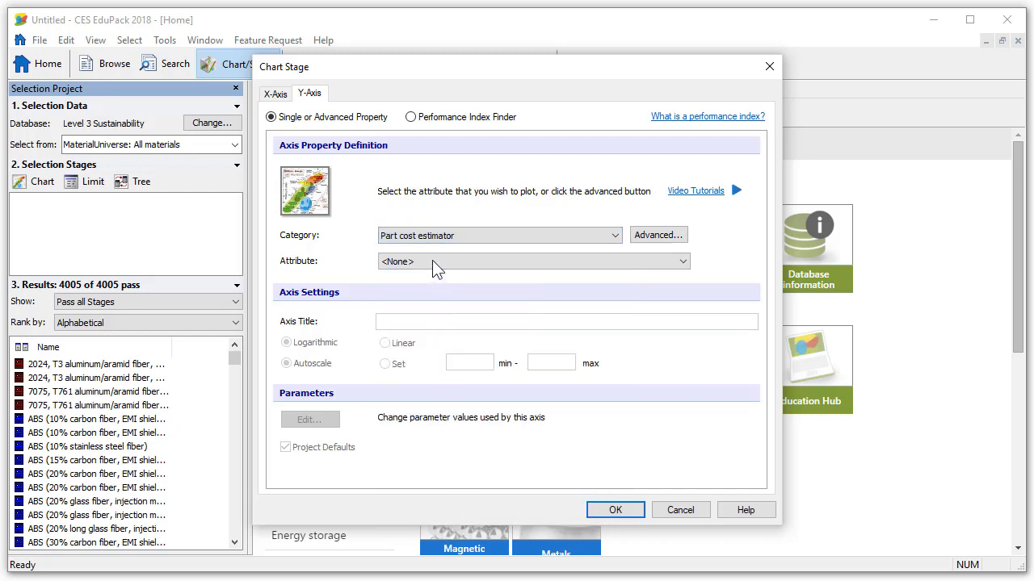
click(533, 262)
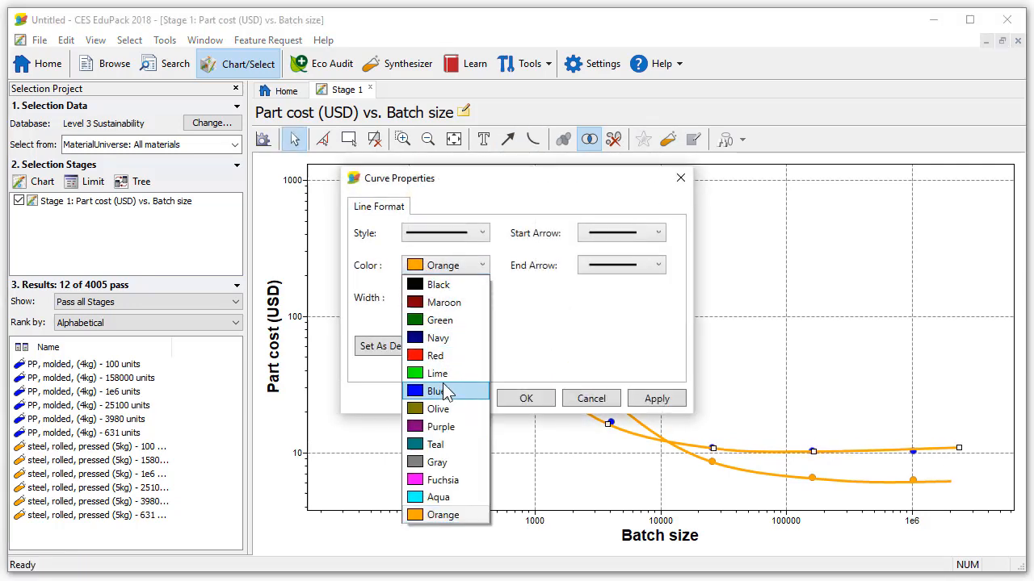
- Set the PP molded curve colour to blue in Curve Properties
click(436, 390)
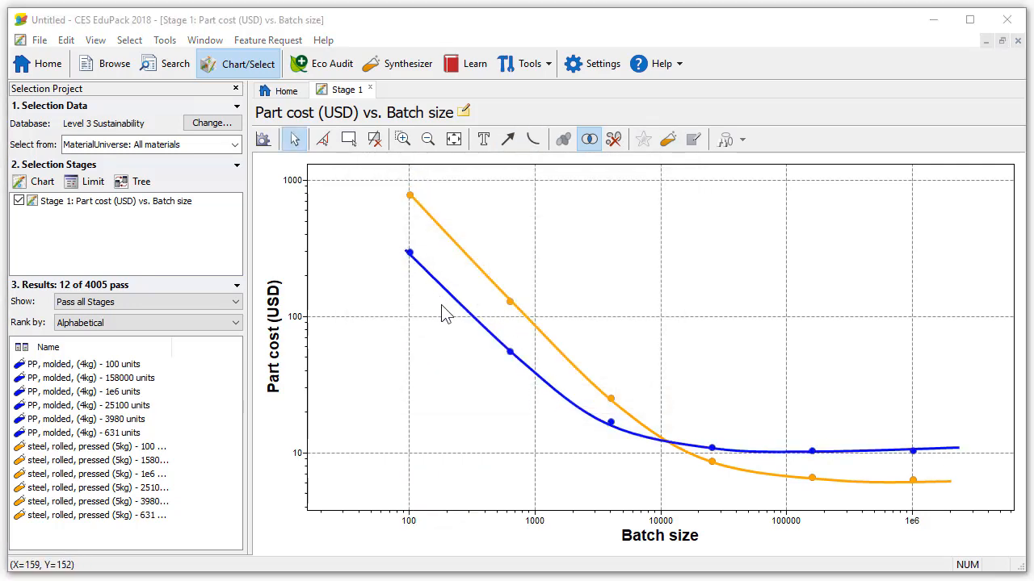
mouse_move(781, 451)
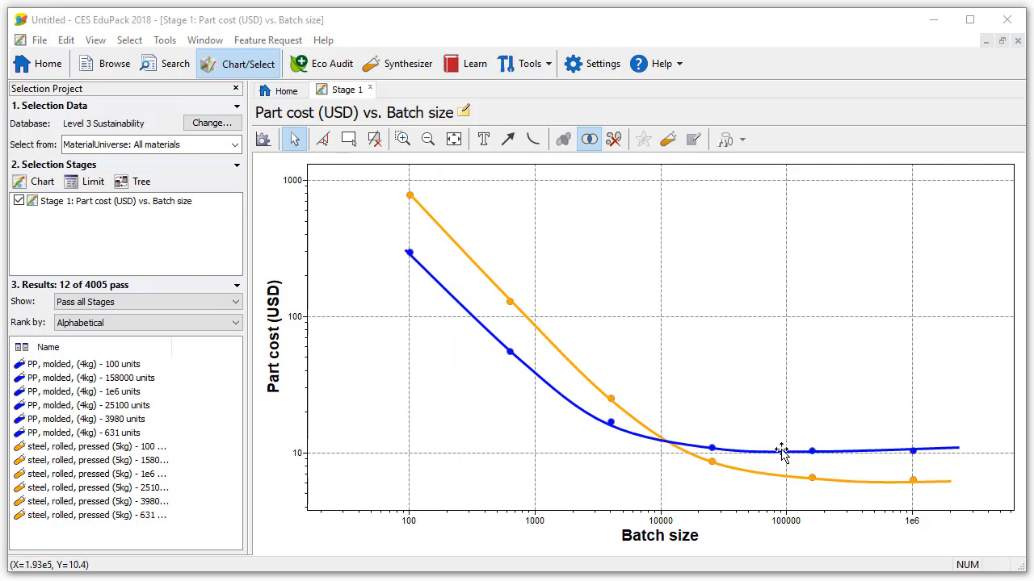
mouse_move(679, 520)
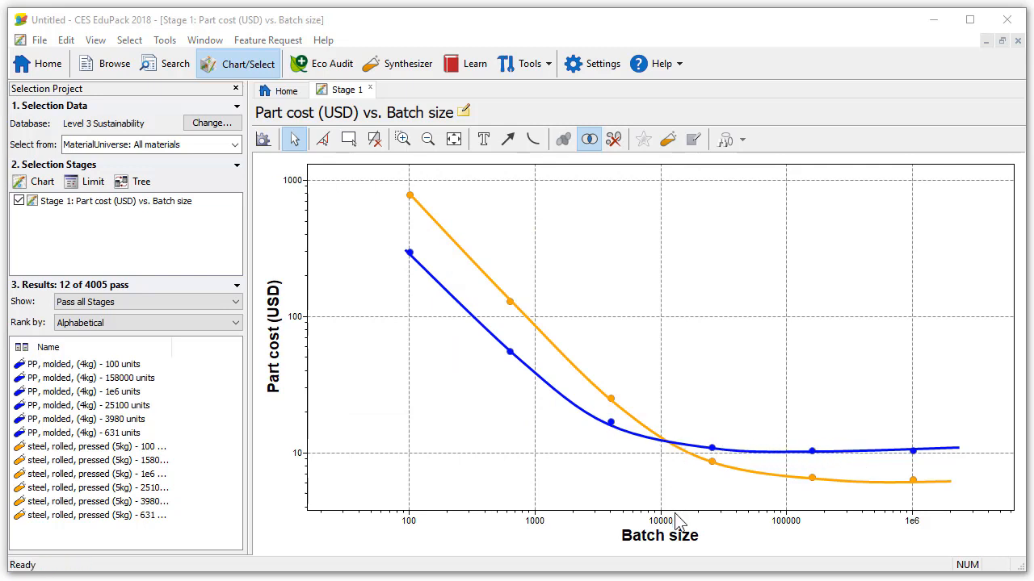